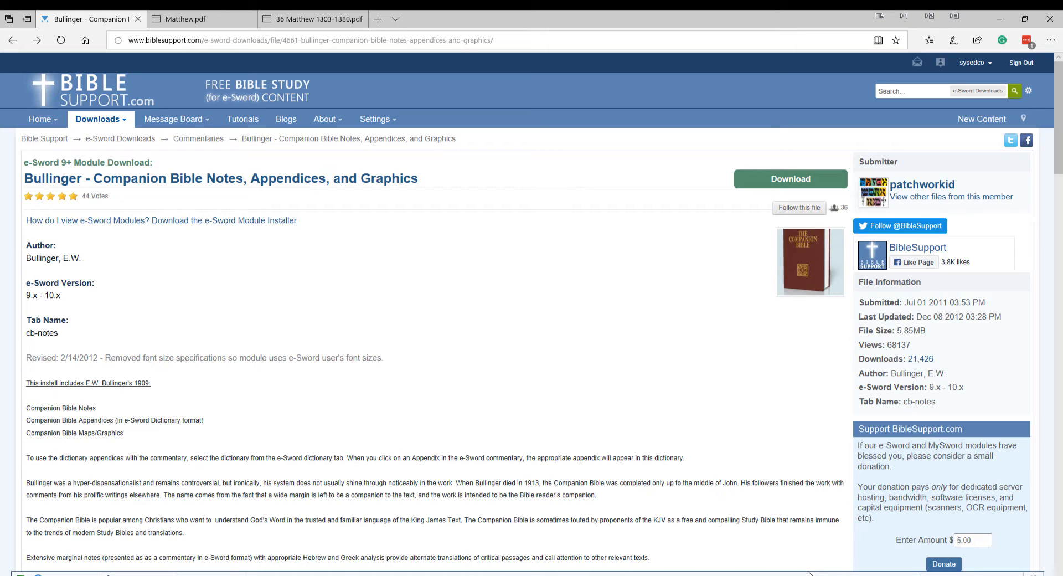
mouse_move(303, 134)
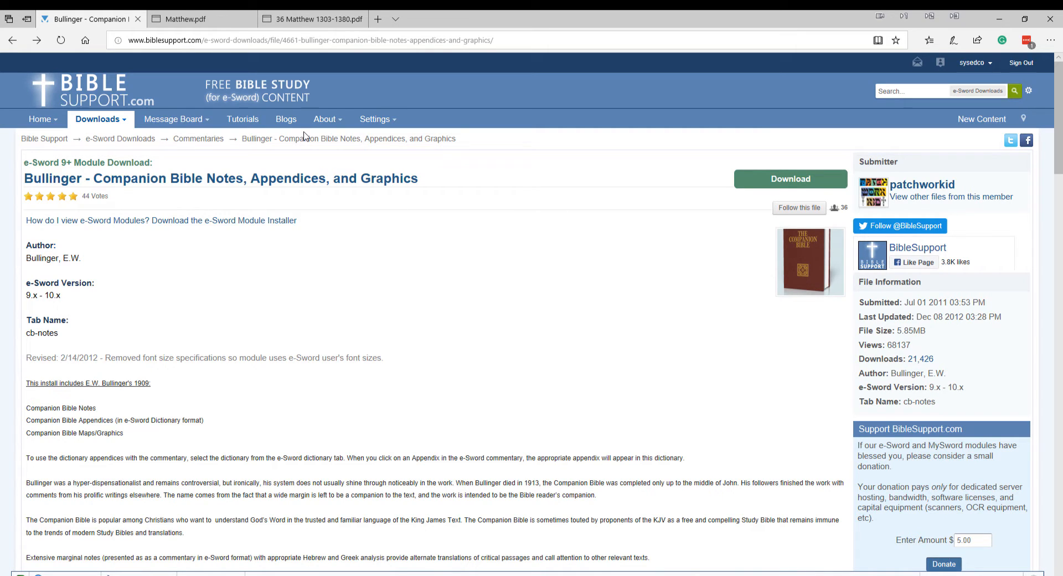
Switch Edge to the condensed Companion Bible Matthew PDF at the chapter 2 notes.
left_click(185, 19)
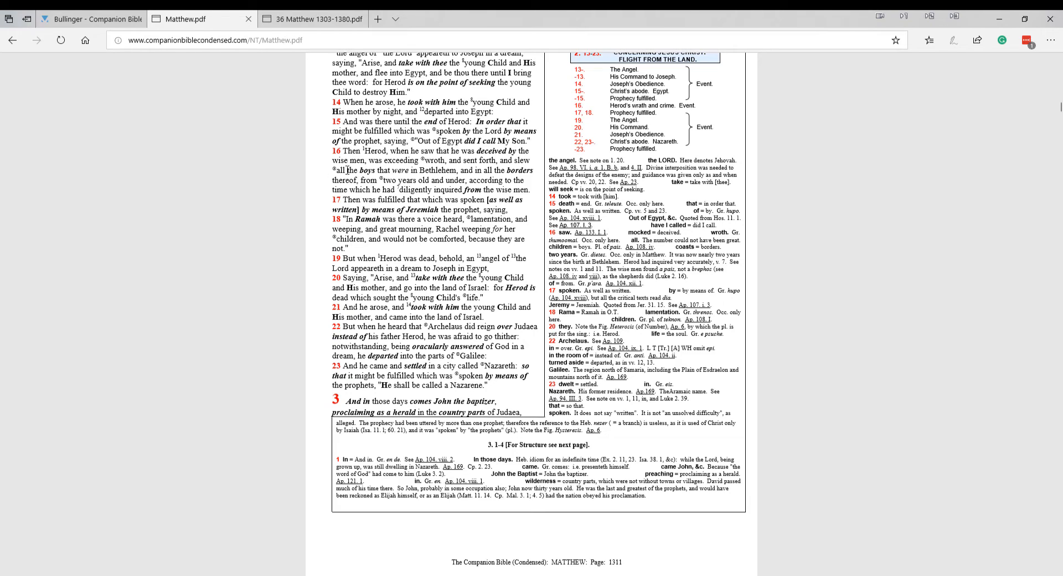
mouse_move(294, 170)
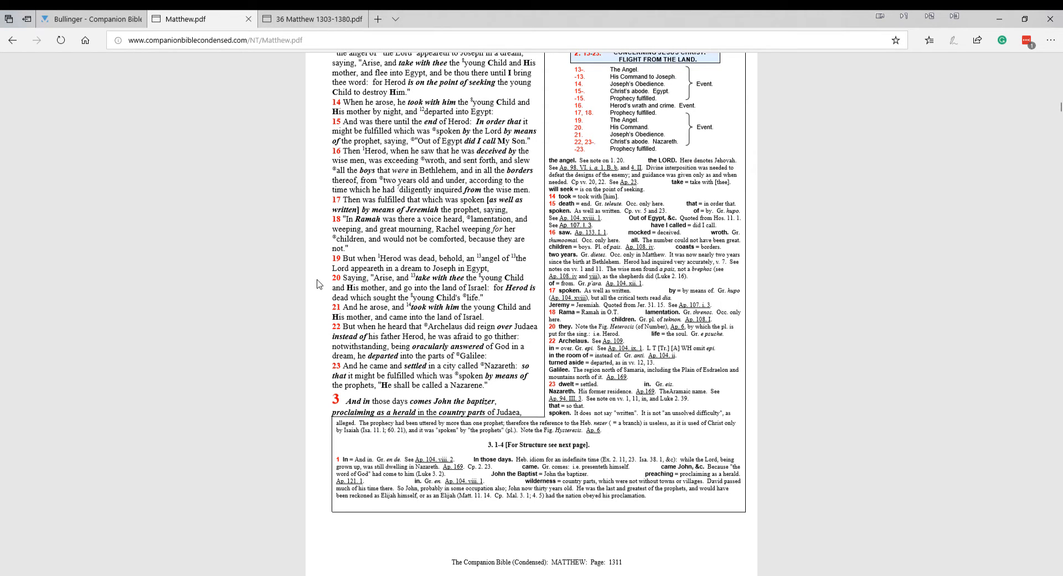
scroll("down", 3)
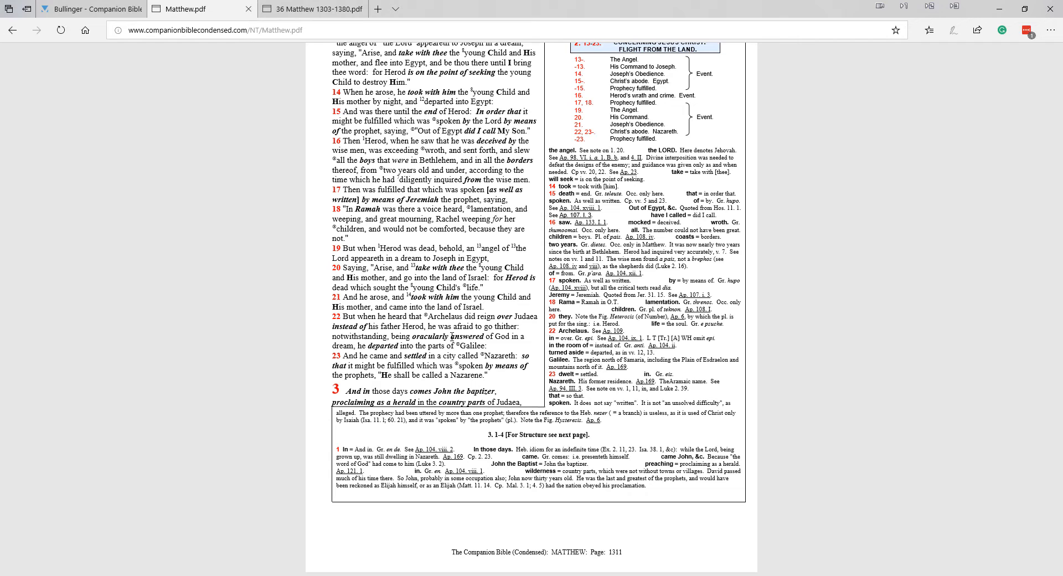
mouse_move(439, 547)
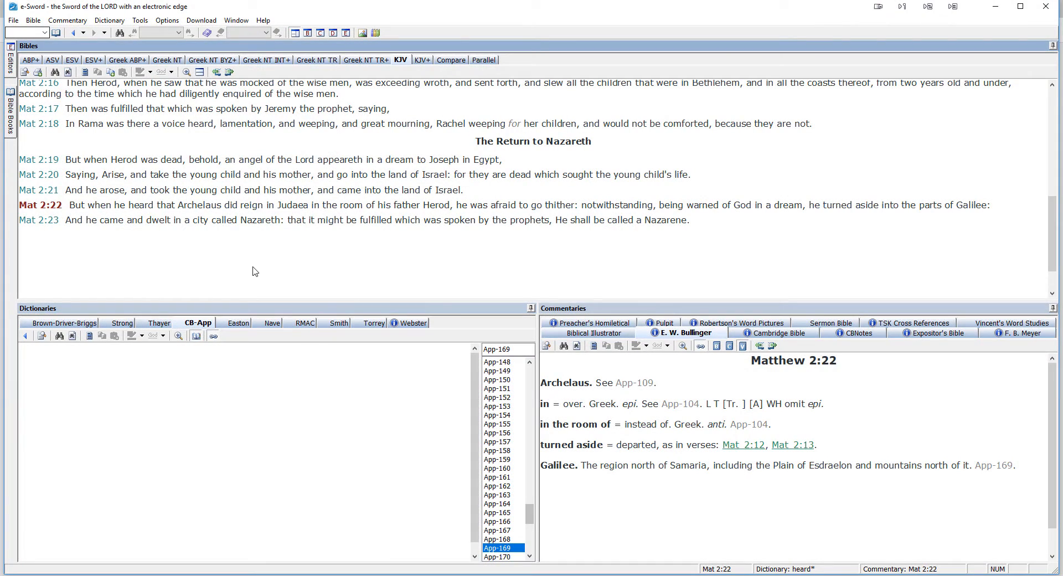
mouse_move(227, 247)
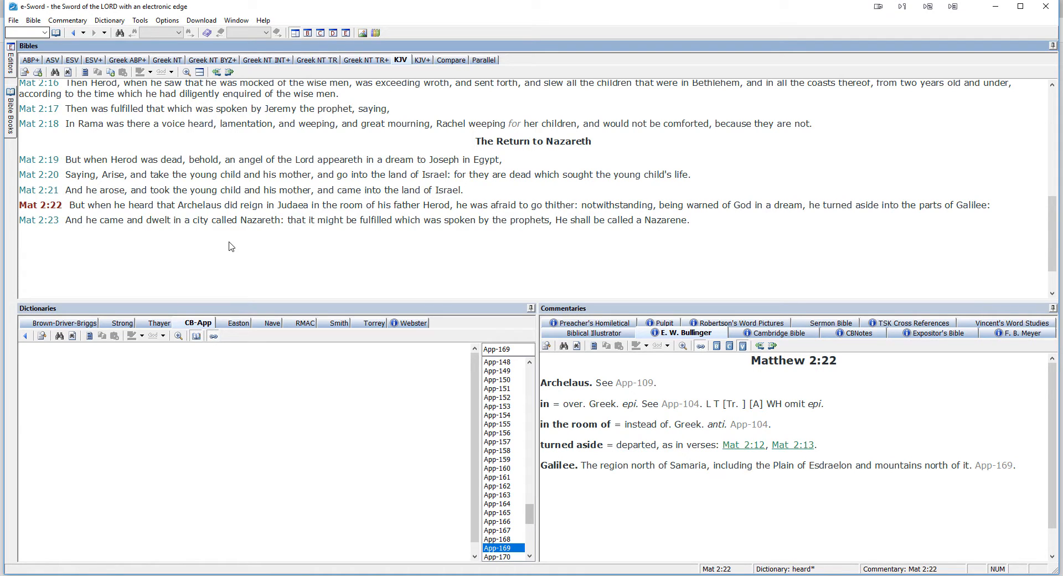
mouse_move(239, 252)
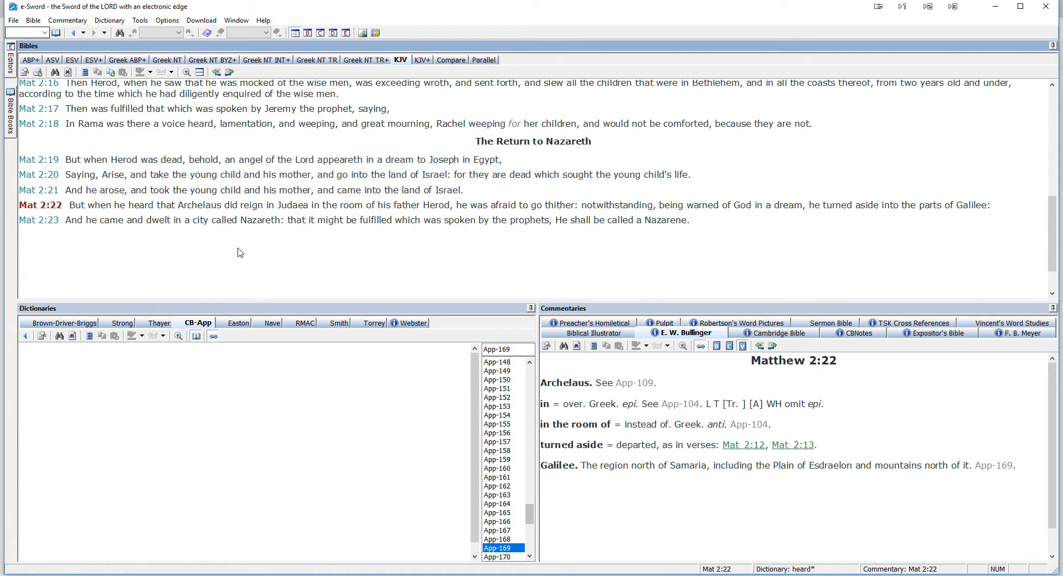
Show the Matthew 2:22 passage in the ESV translation beside Bullinger's notes.
left_click(71, 60)
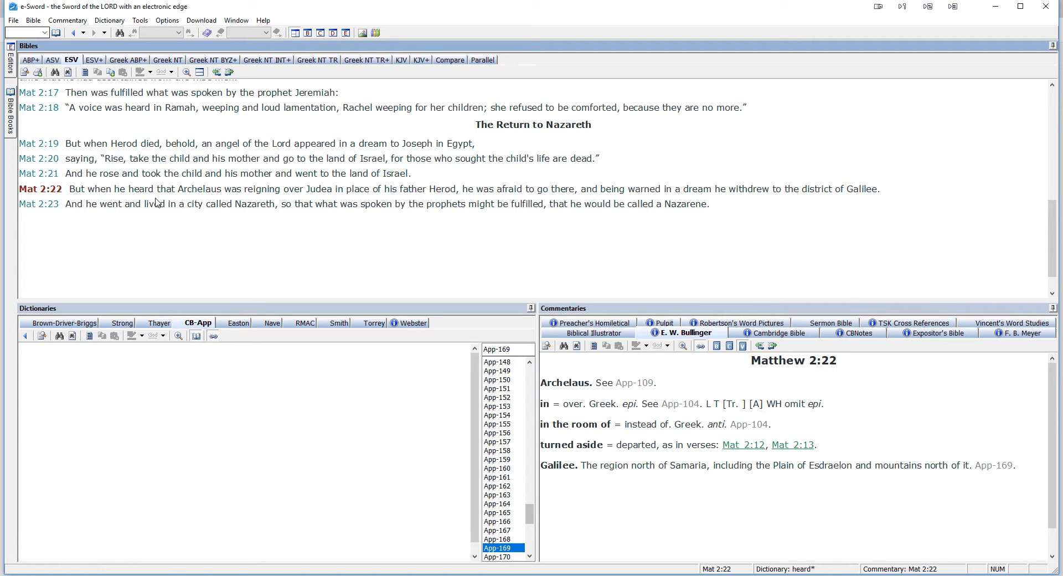
mouse_move(93, 201)
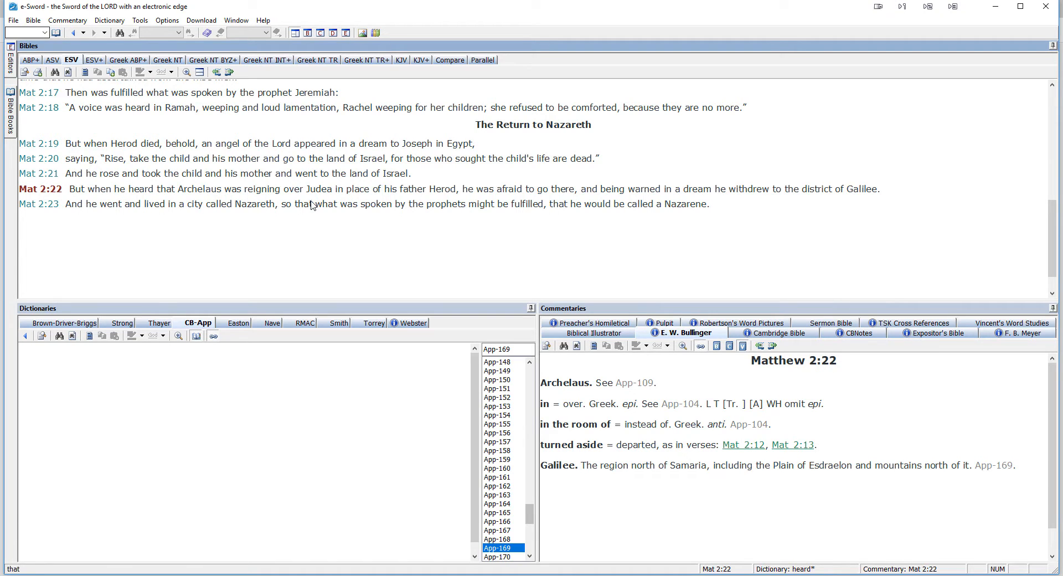
mouse_move(441, 204)
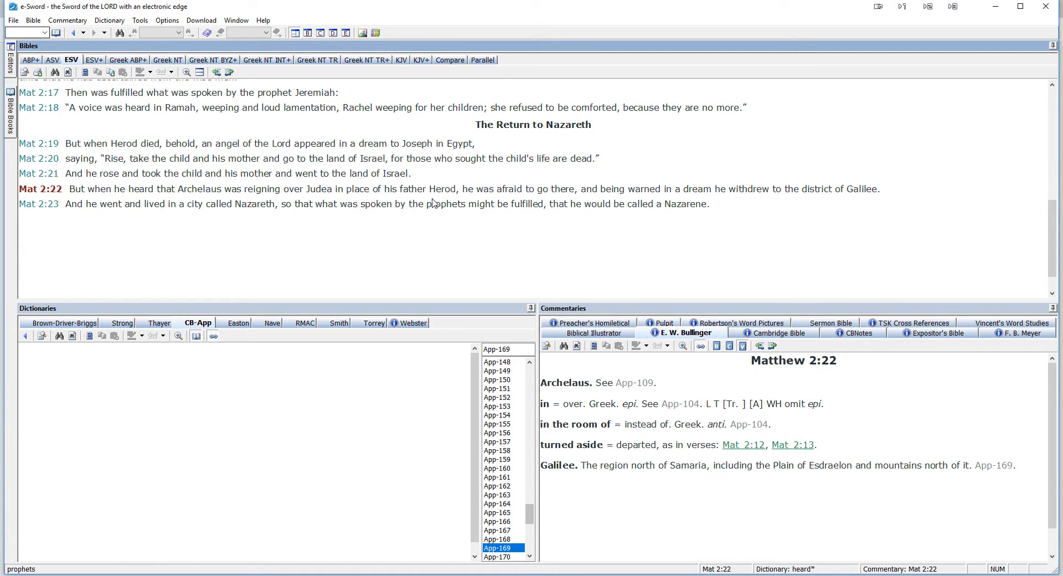
mouse_move(548, 206)
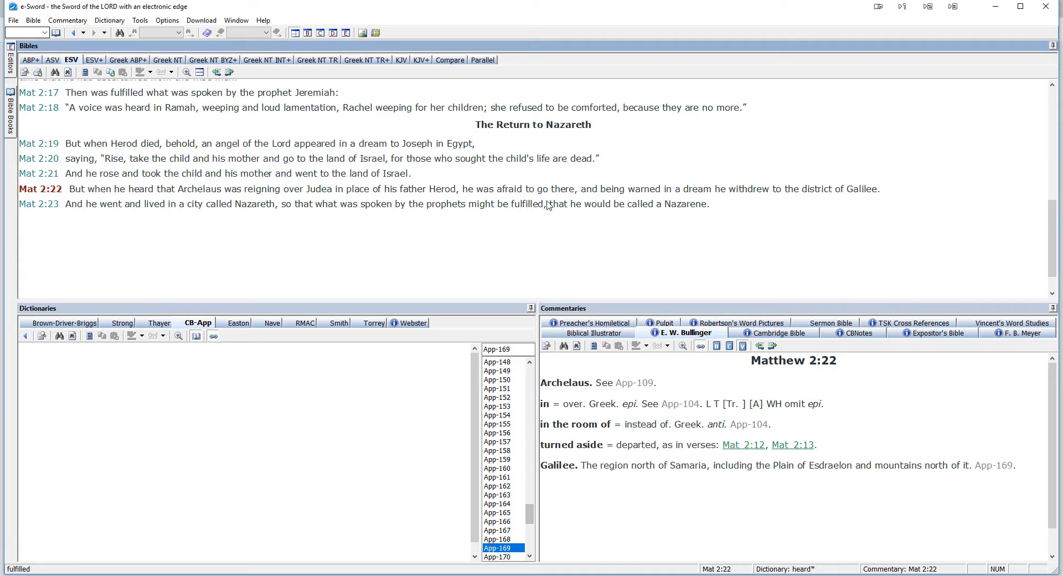
mouse_move(738, 207)
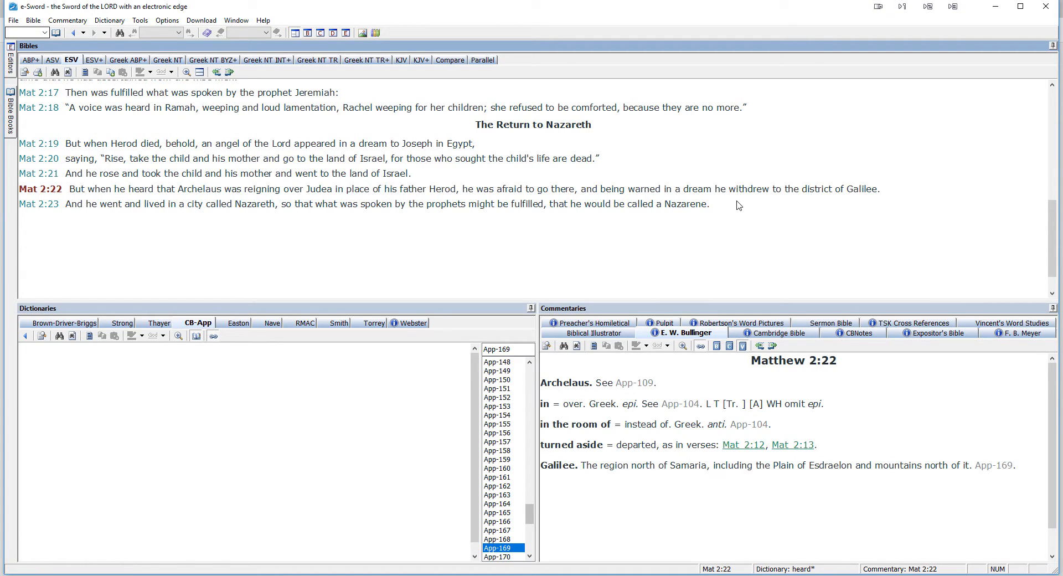
mouse_move(870, 201)
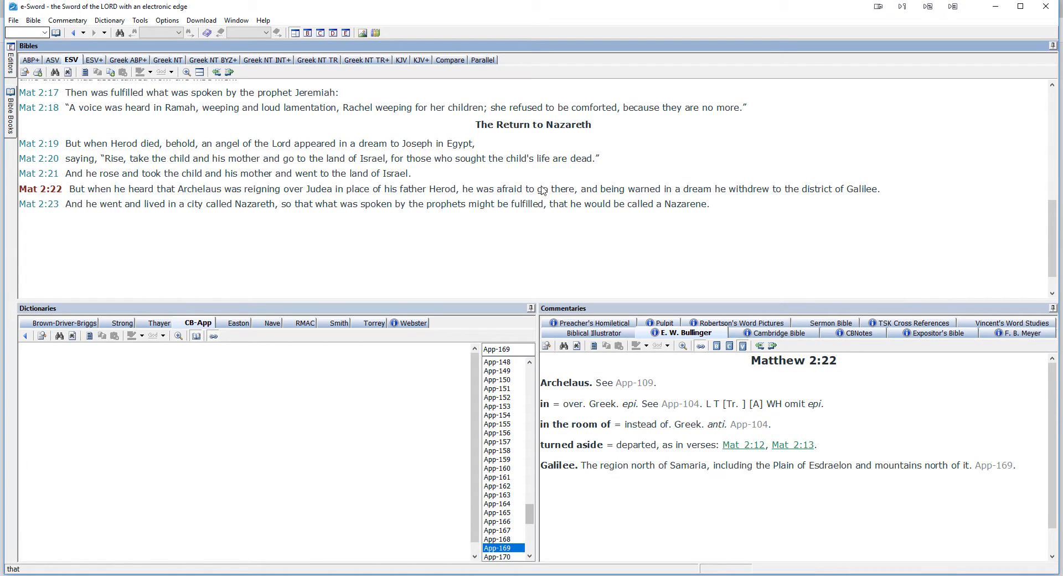
mouse_move(473, 150)
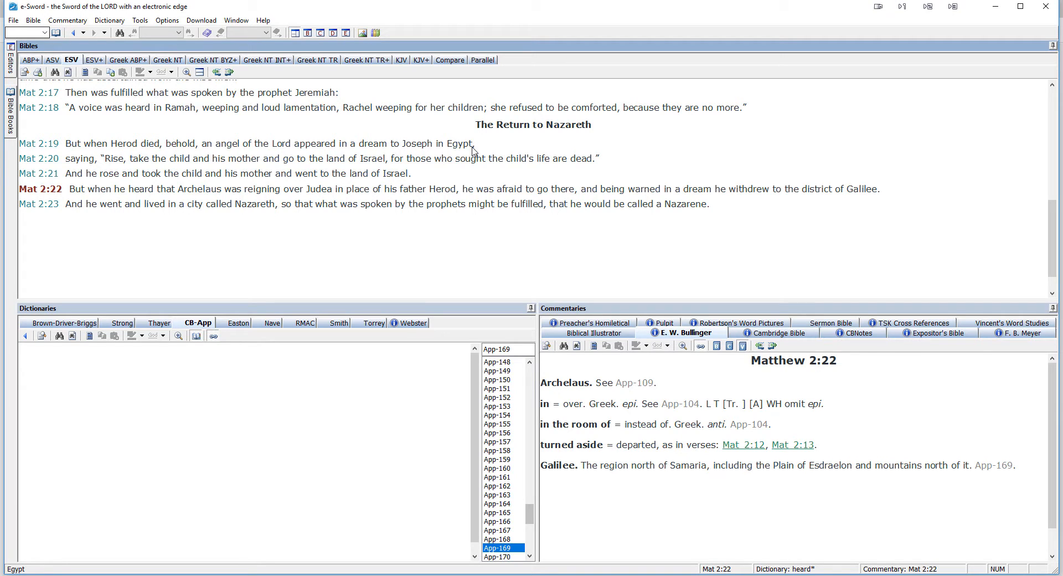
mouse_move(685, 333)
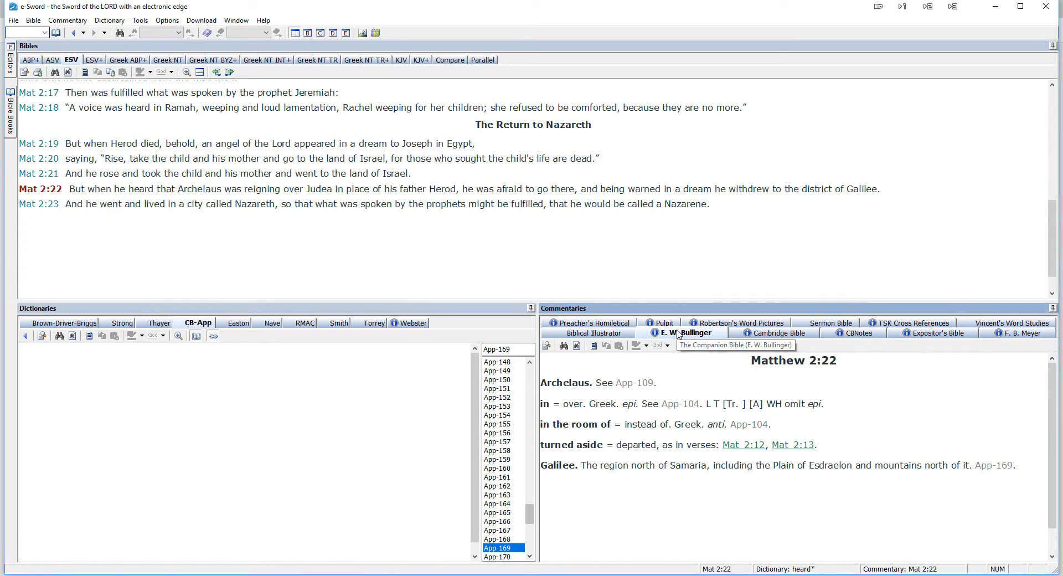
mouse_move(212, 327)
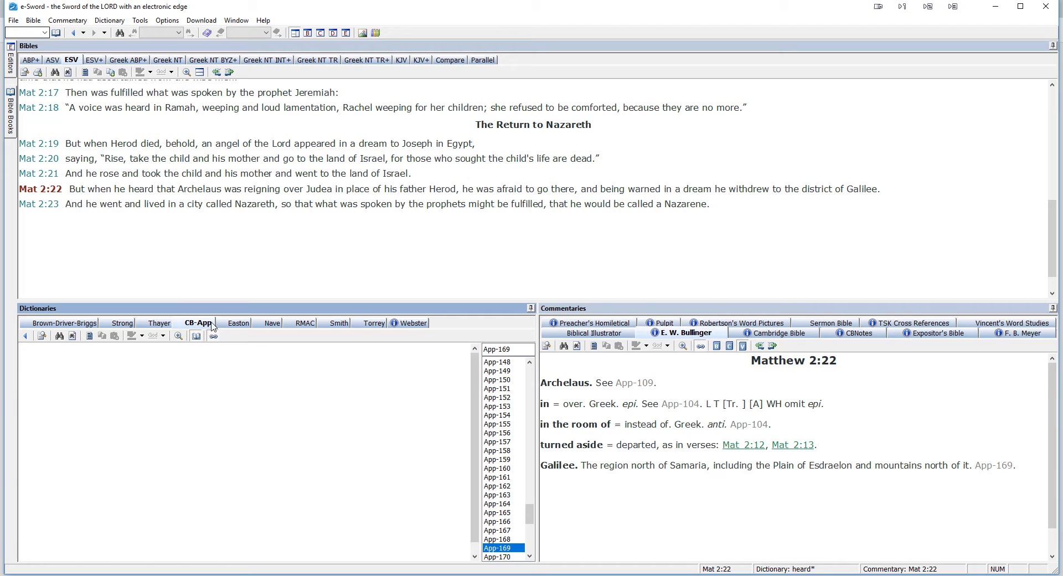
mouse_move(198, 322)
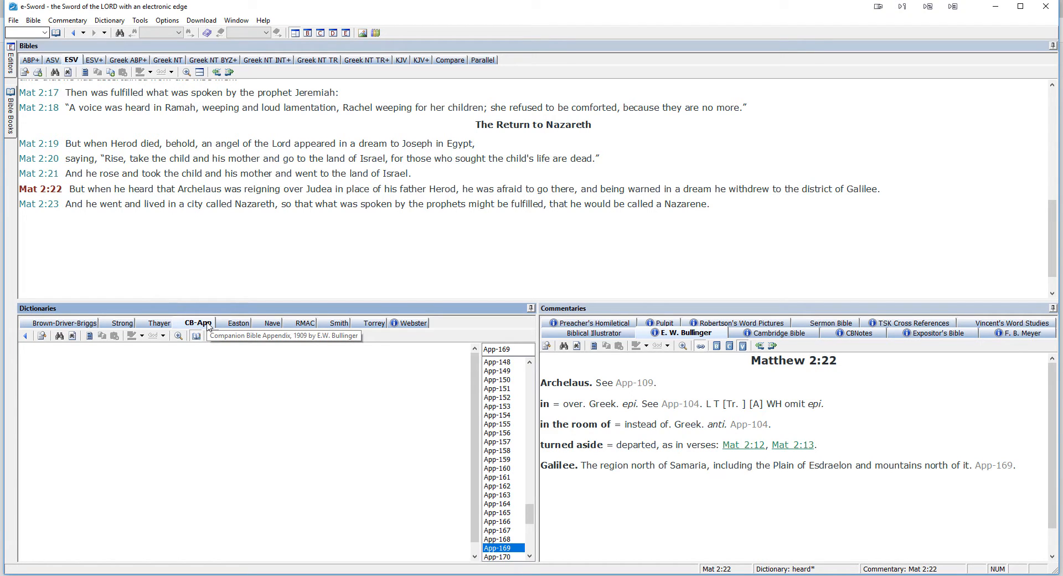
mouse_move(619, 400)
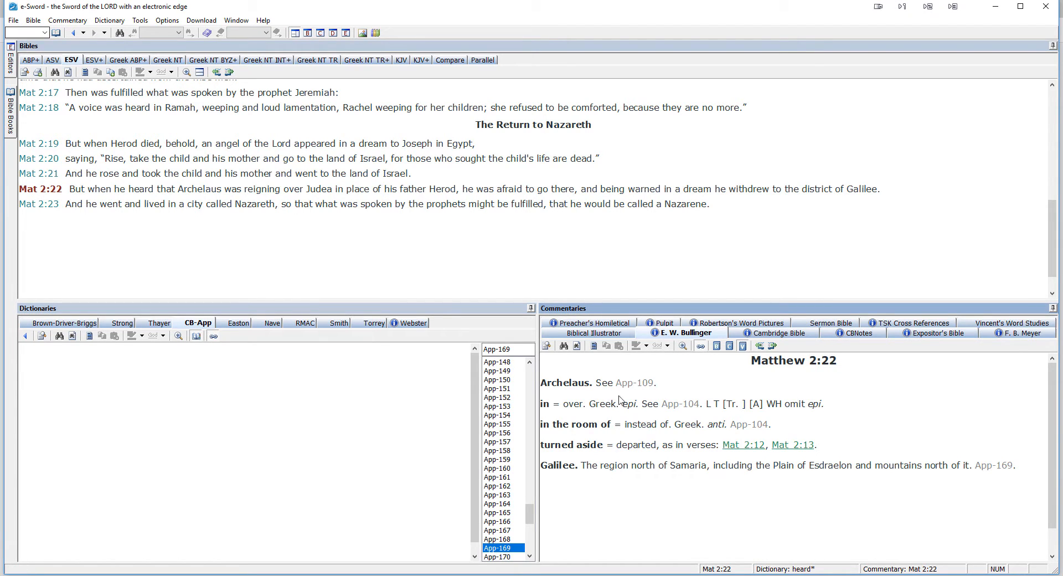
mouse_move(634, 382)
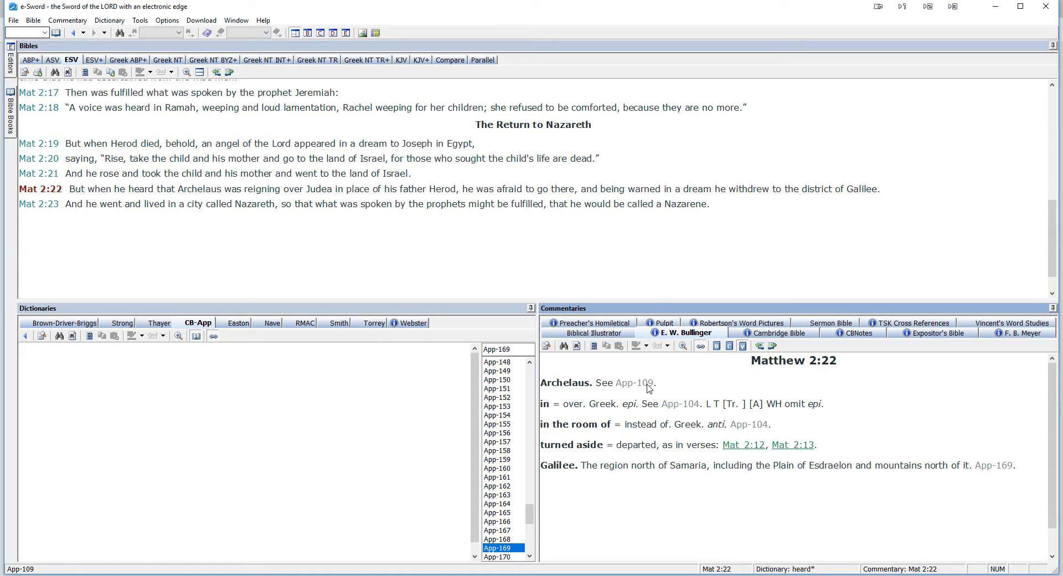
Show the Companion Bible appendix on the Herods and read down through it.
left_click(636, 382)
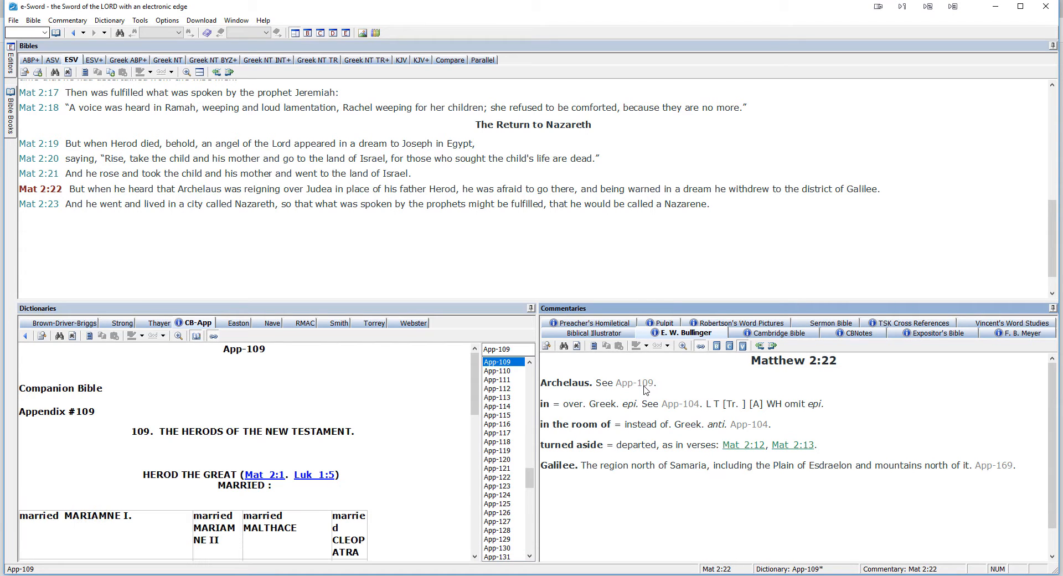
scroll("down", 3)
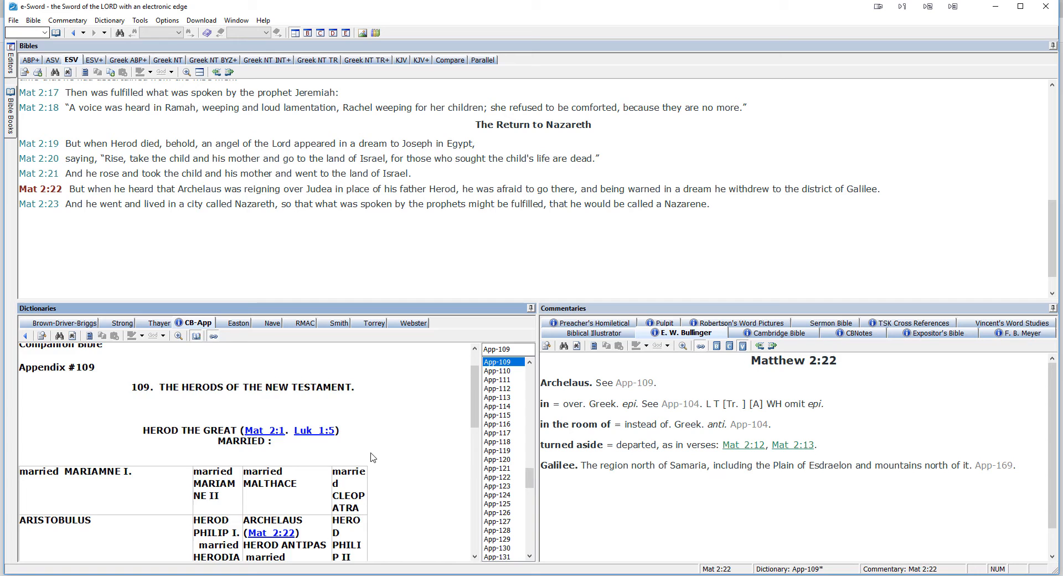
scroll("down", 3)
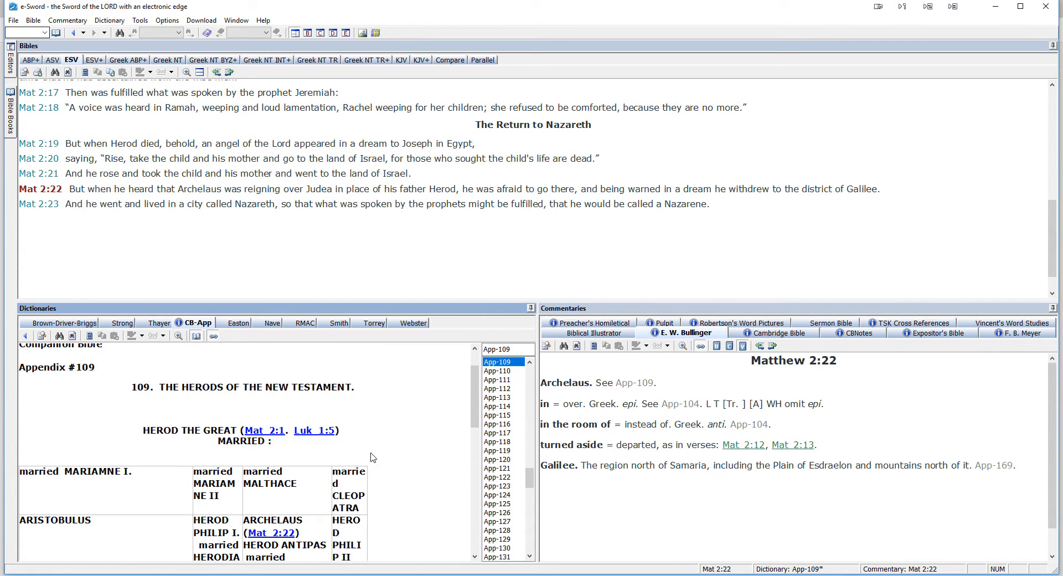
scroll("down", 3)
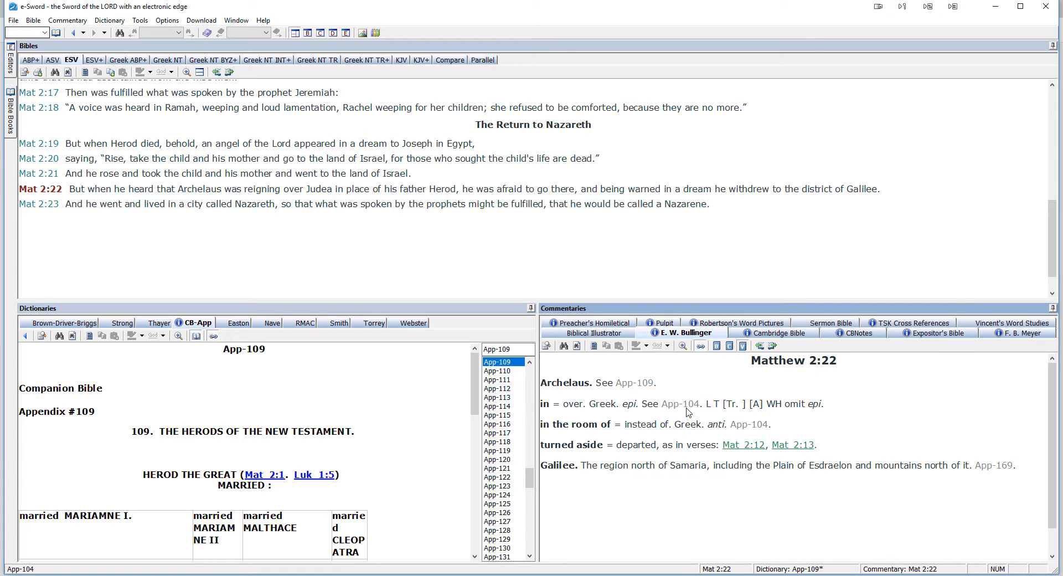
mouse_move(610, 413)
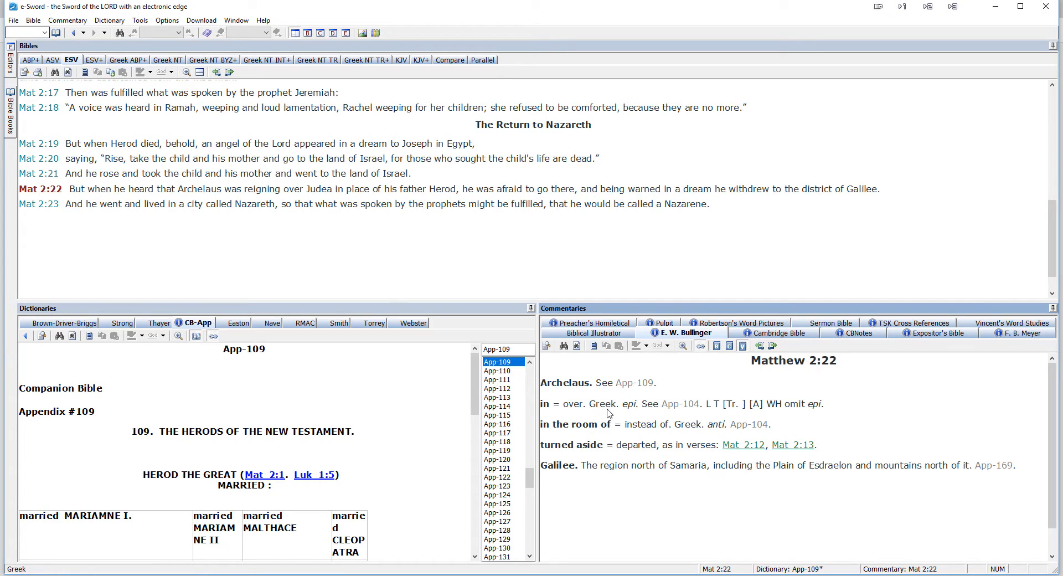
mouse_move(680, 407)
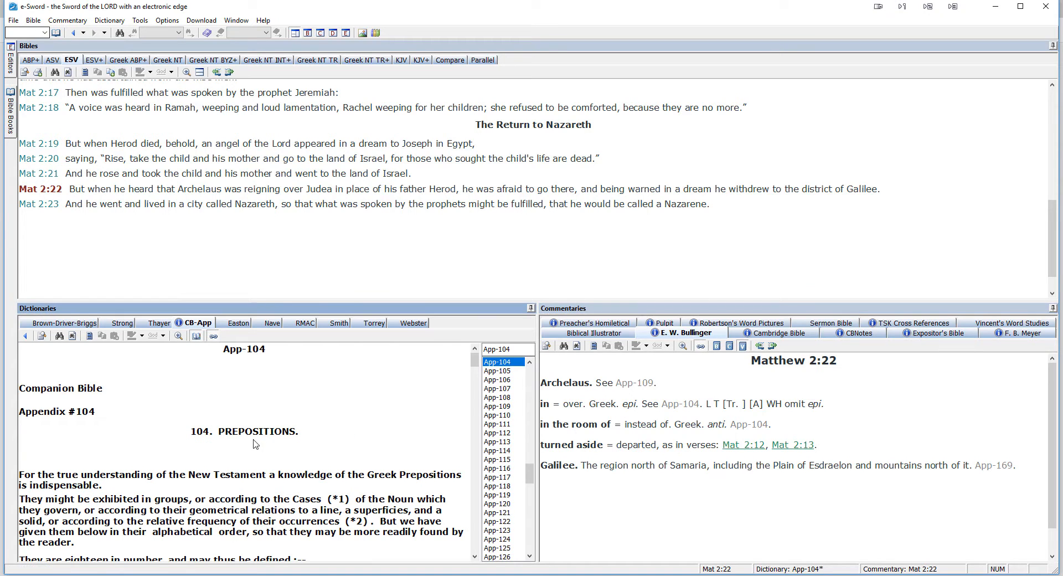
scroll("down", 3)
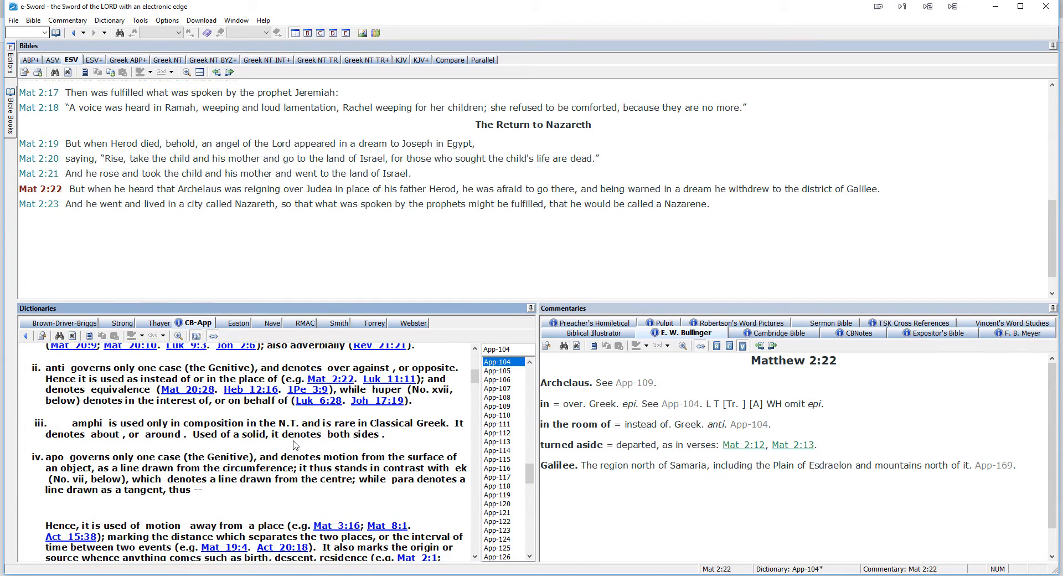
scroll("down", 3)
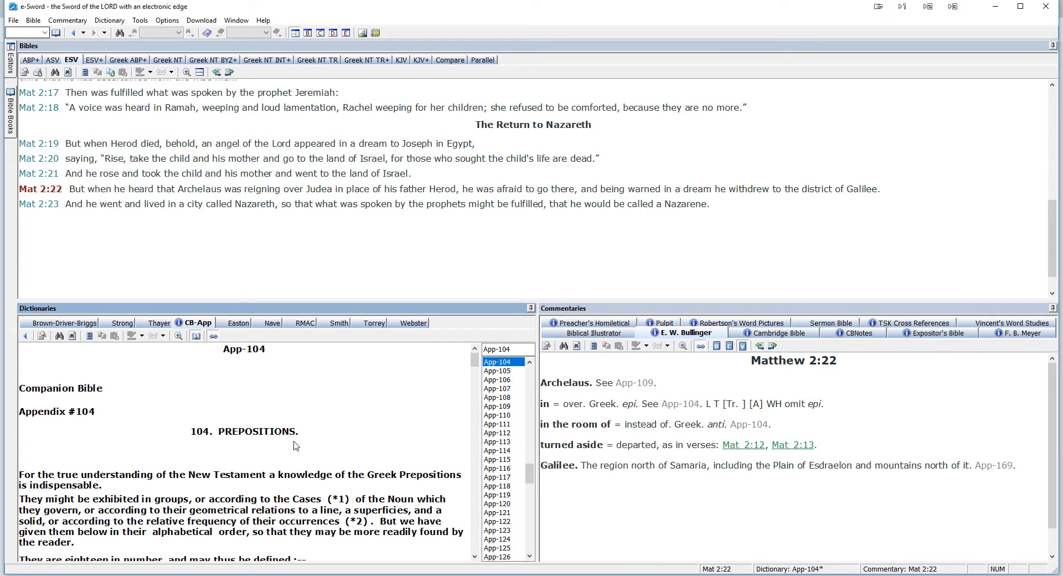
mouse_move(687, 480)
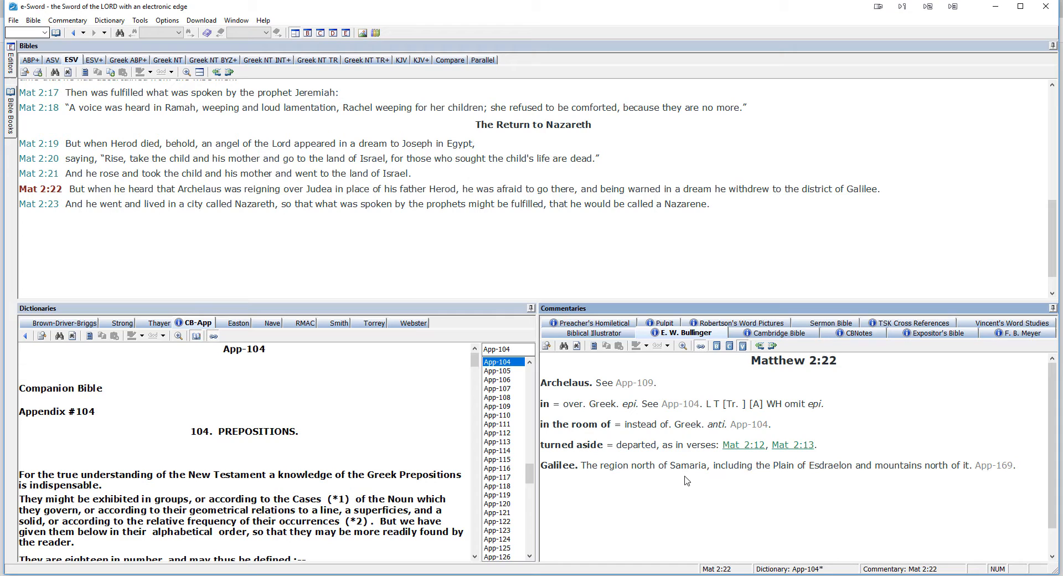
mouse_move(827, 475)
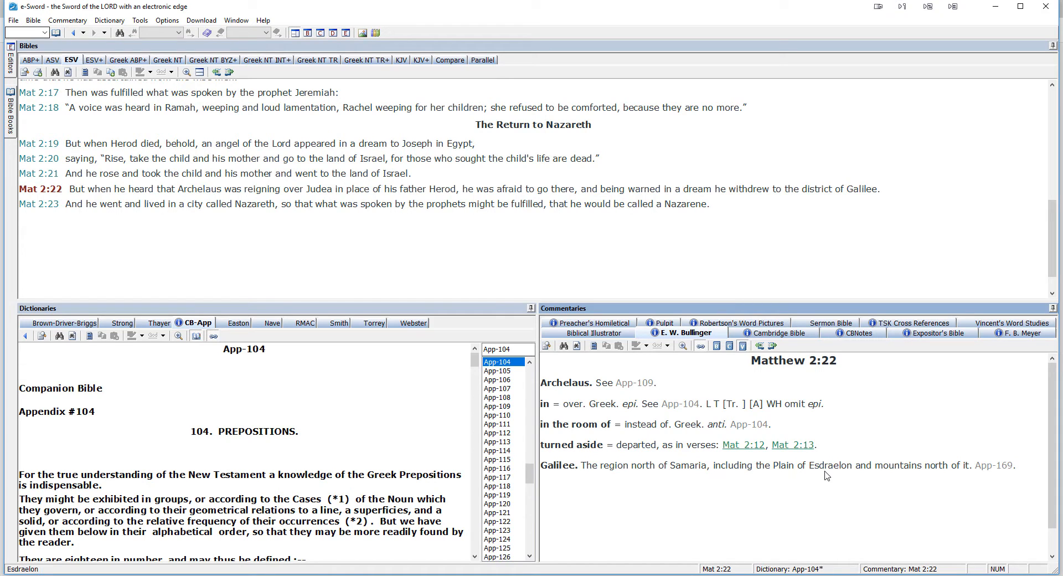
mouse_move(910, 475)
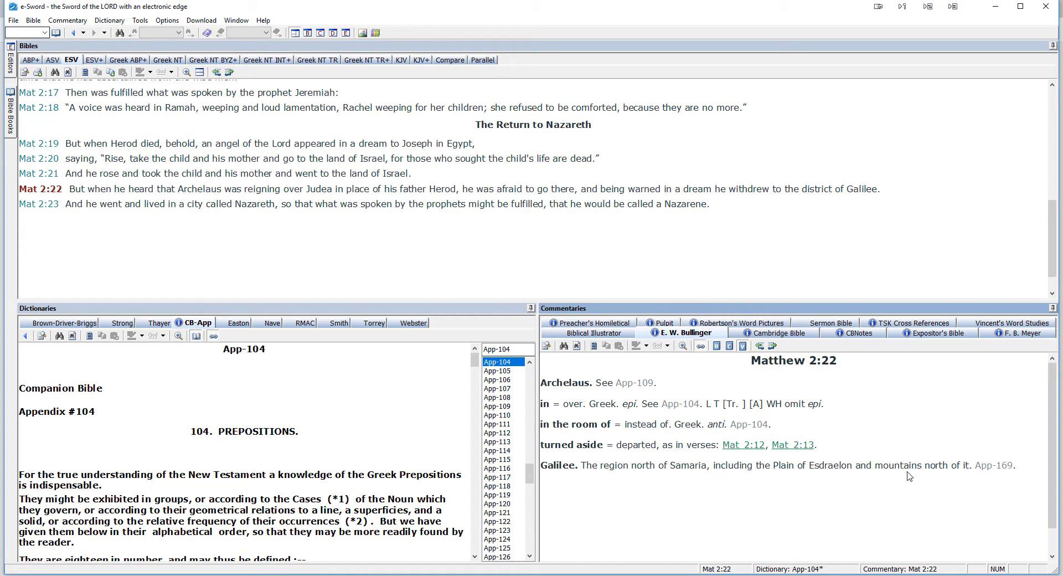
mouse_move(997, 466)
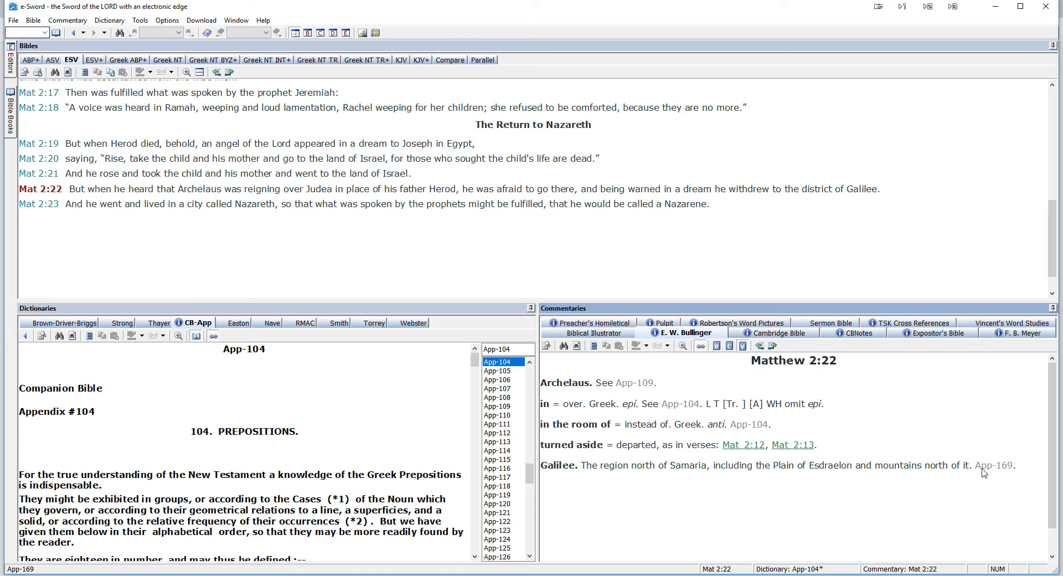
Show Appendix 169 on Galilee, then start the Graphics Viewer from the Tools menu.
left_click(997, 465)
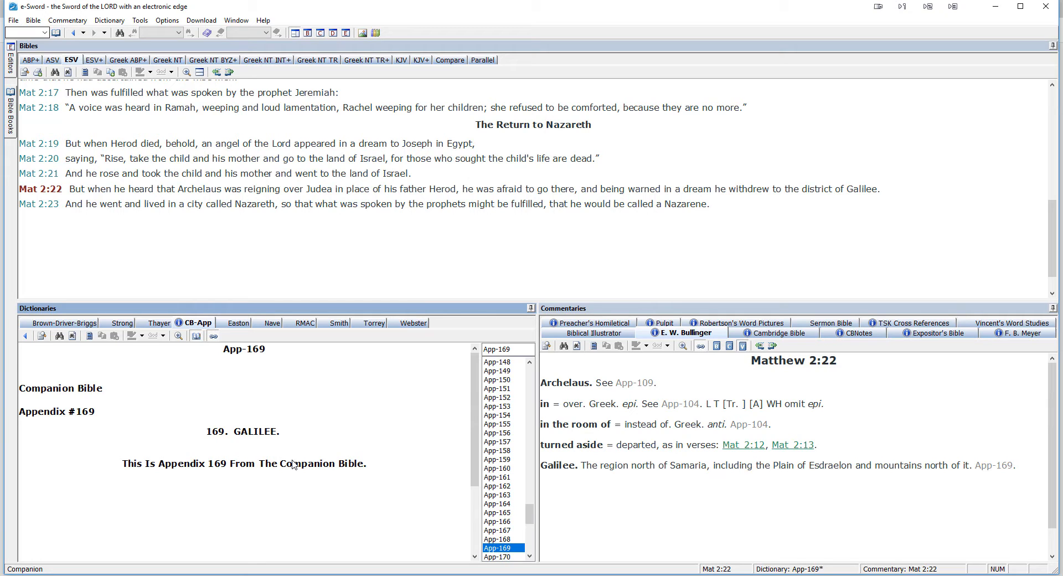
left_click(140, 20)
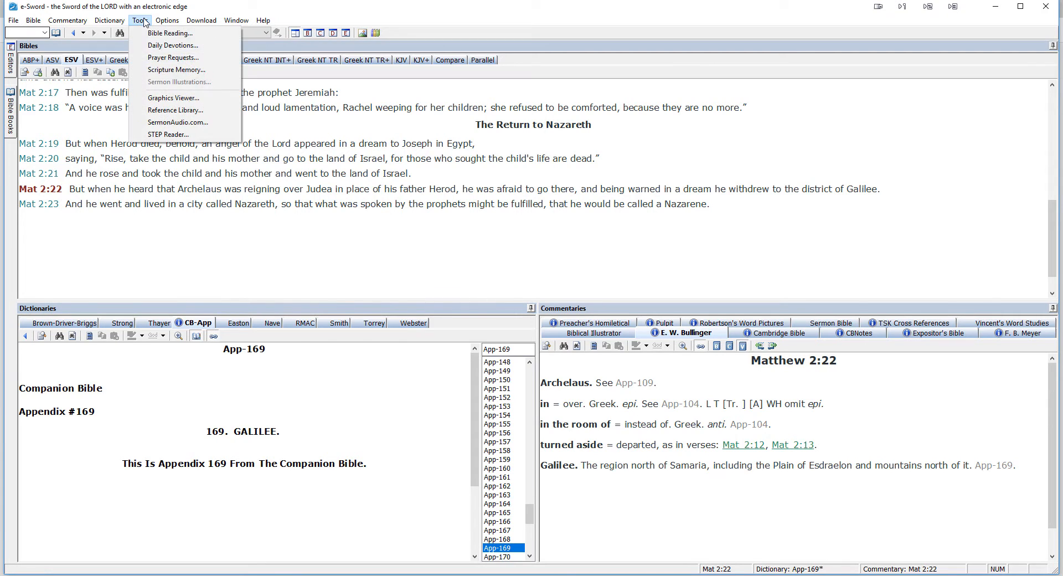
left_click(173, 98)
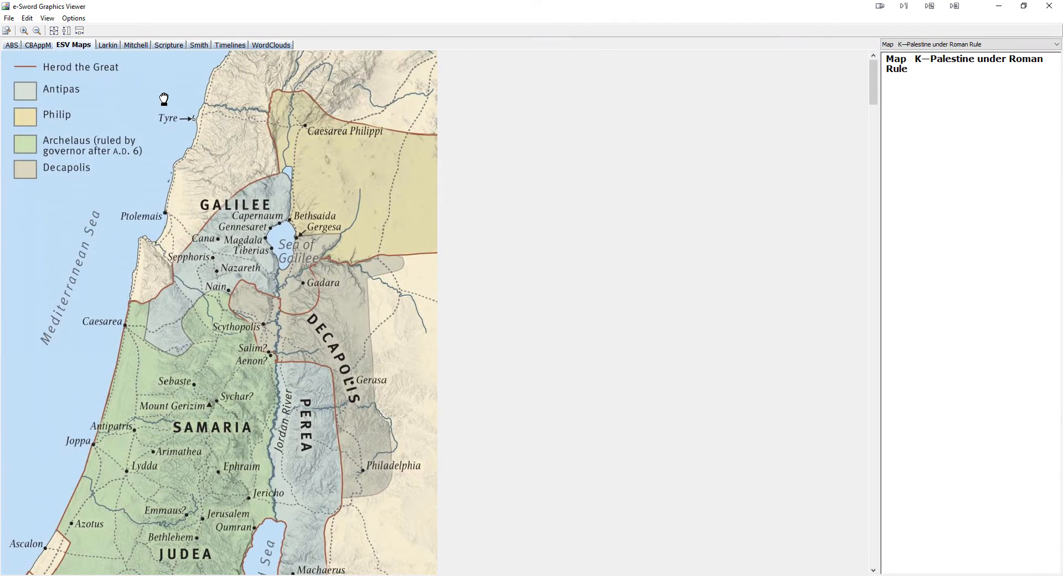
Show the Companion Bible appendix maps and enlarge the Appendix 169 Galilee map.
left_click(38, 44)
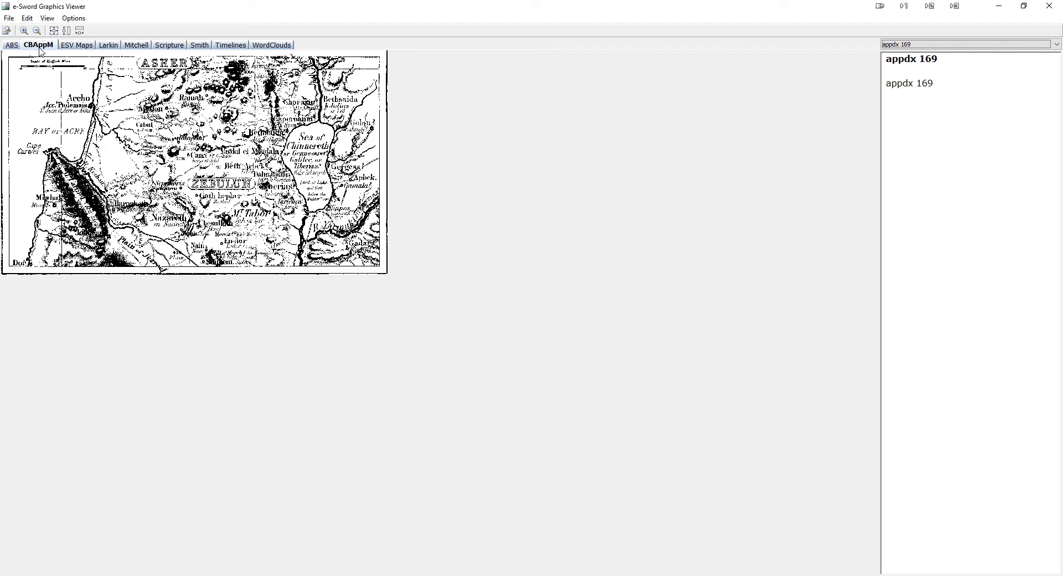
mouse_move(38, 44)
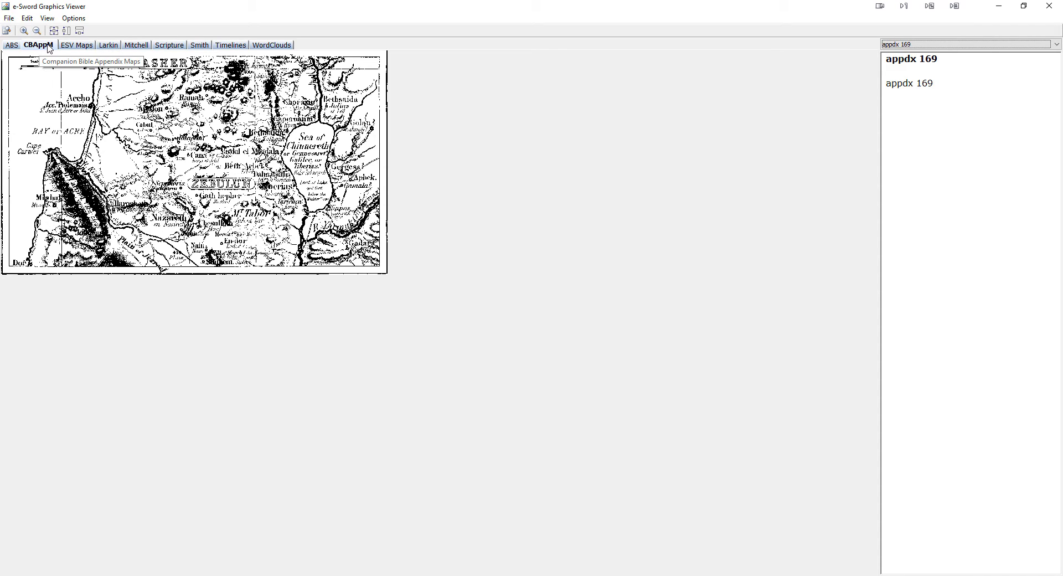
mouse_move(701, 81)
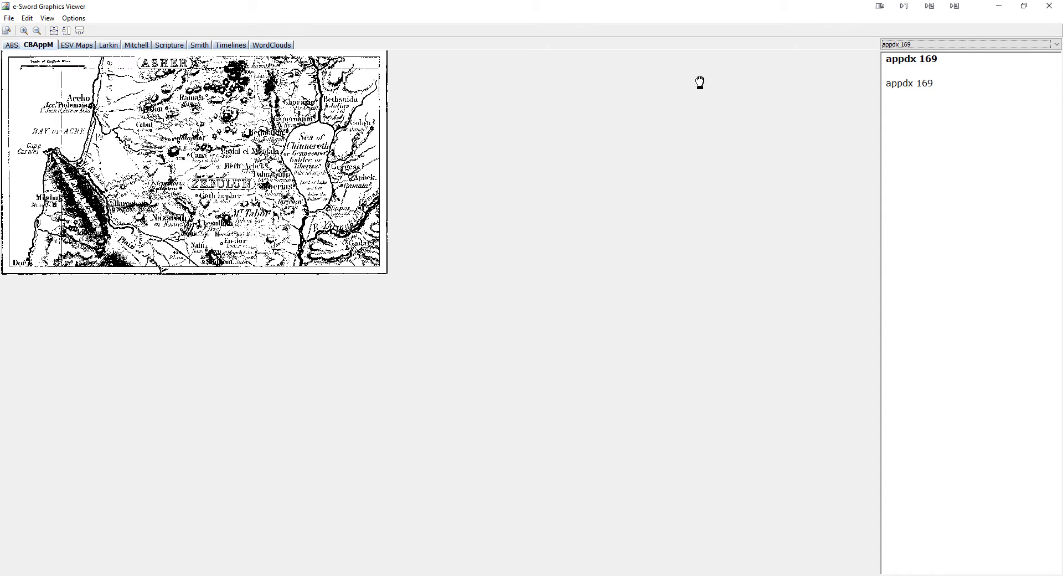
left_click(1056, 45)
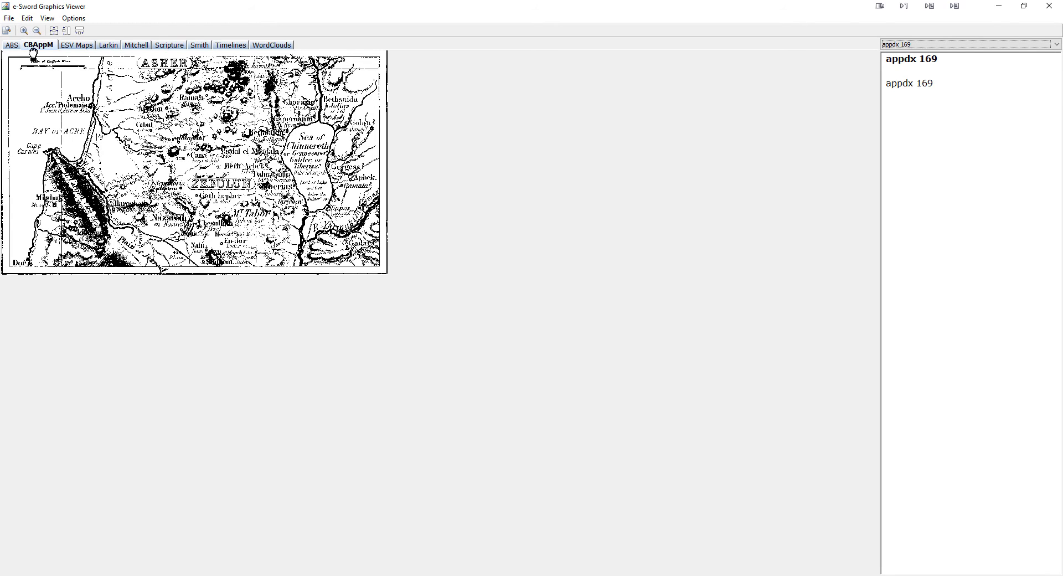
left_click(23, 31)
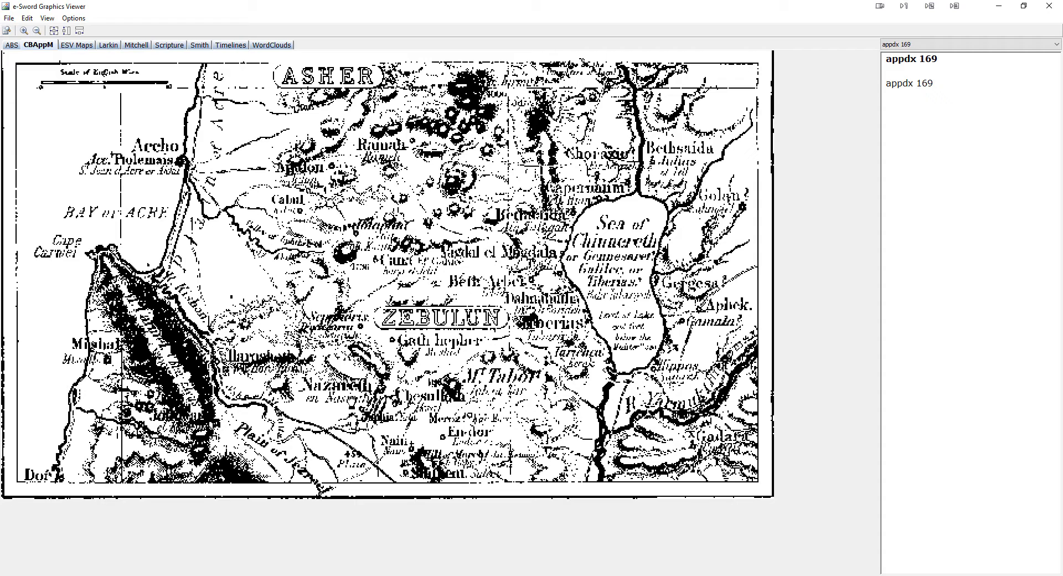
Switch to the Appendix 50a6 chronology chart and fit it to the window.
left_click(1053, 44)
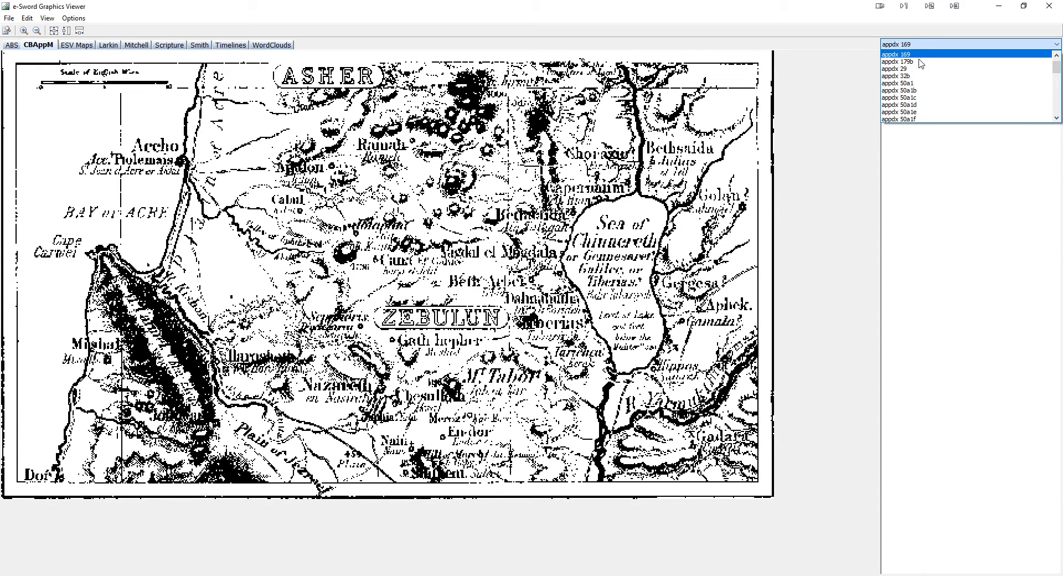
left_click(897, 69)
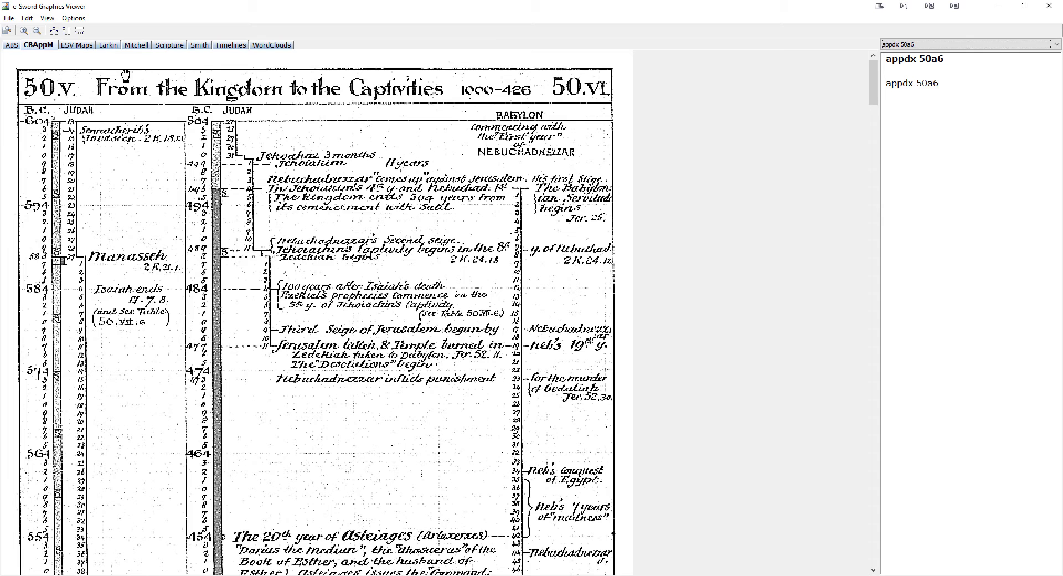
left_click(38, 31)
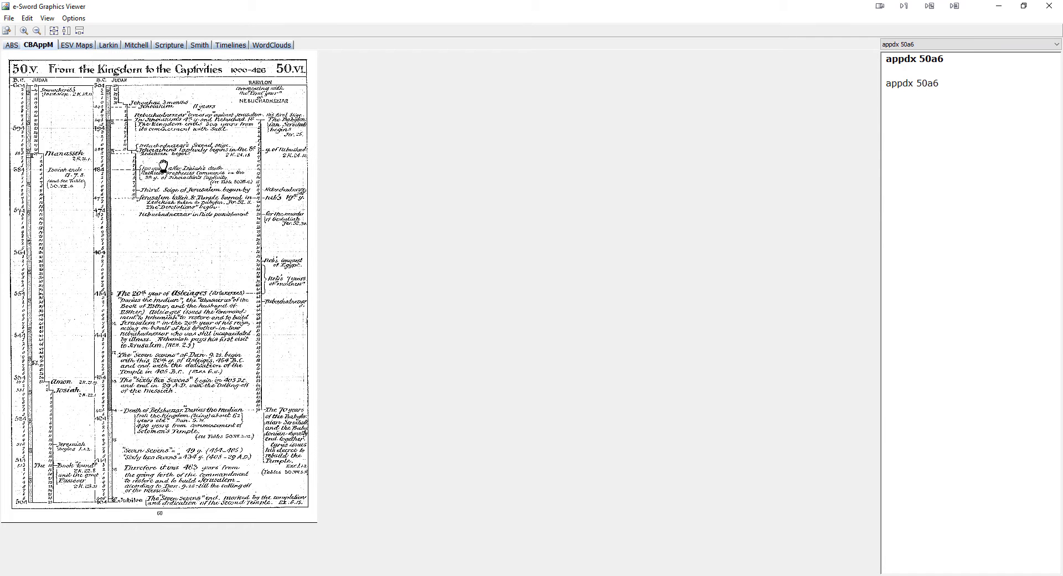
mouse_move(379, 347)
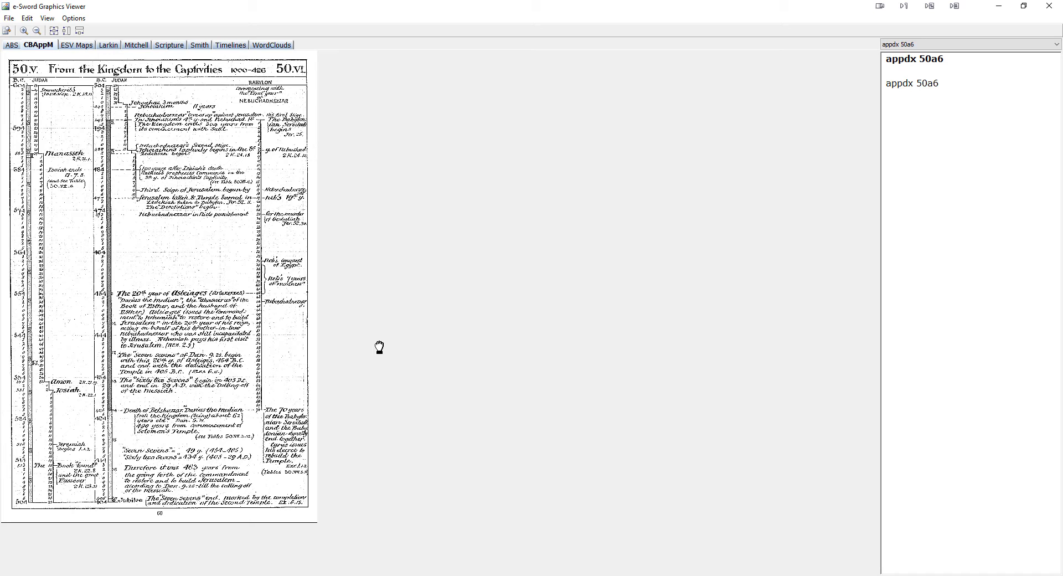
mouse_move(246, 117)
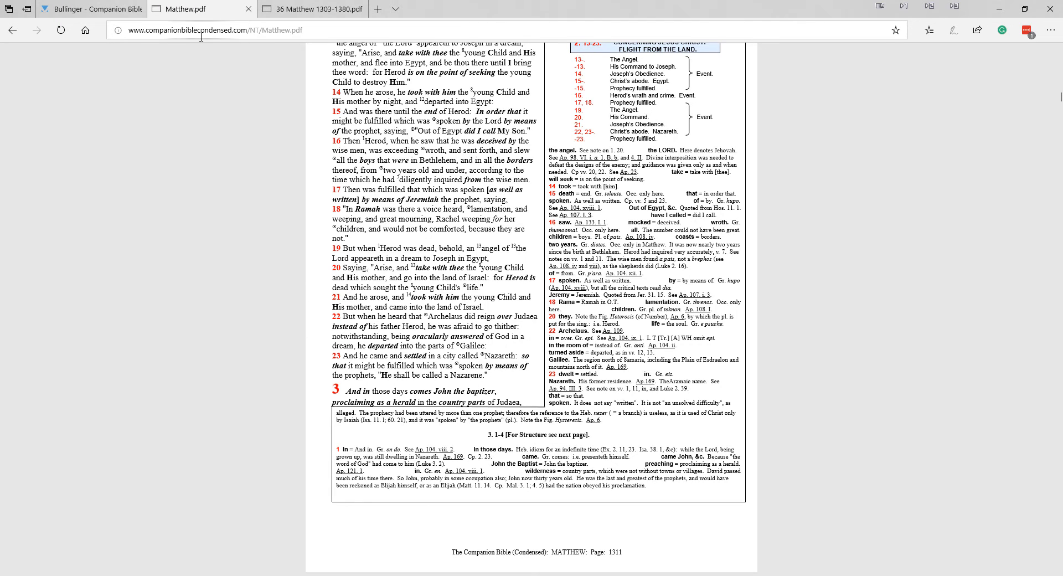
Compare the scanned Matthew 1303–1380 PDF with the condensed one, then go to the site's home page.
left_click(306, 9)
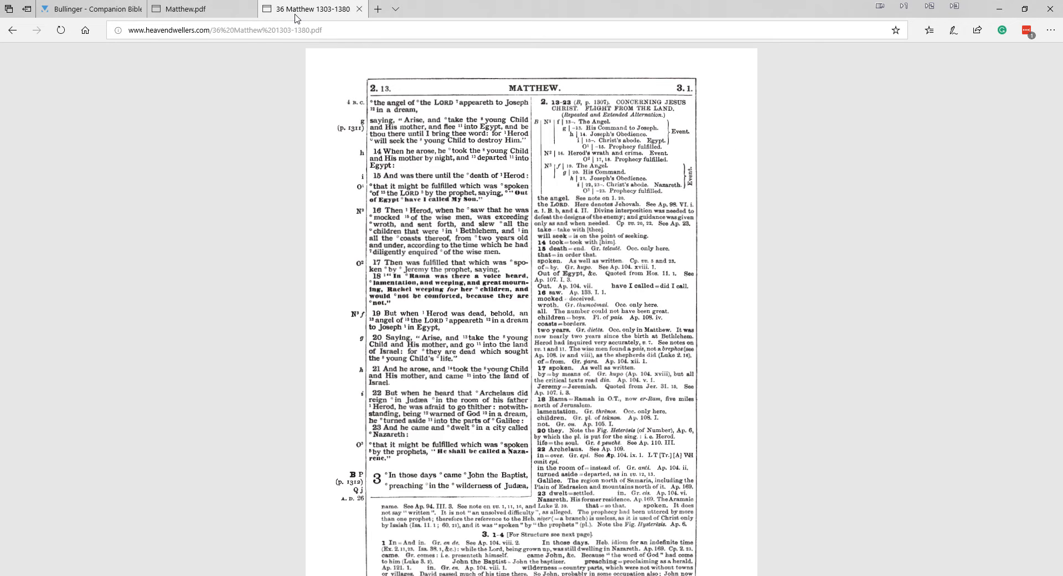
mouse_move(320, 47)
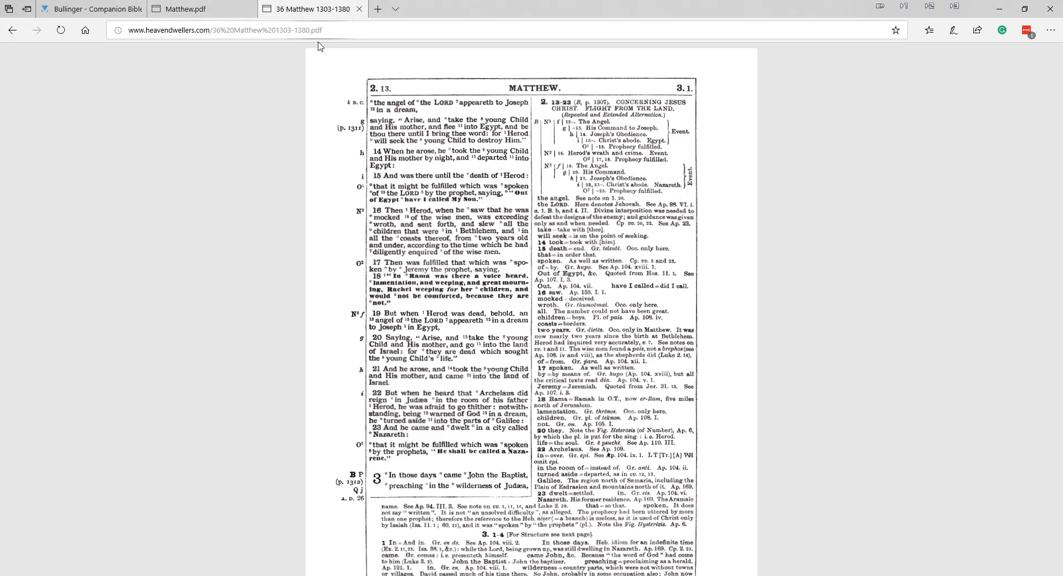
left_click(190, 9)
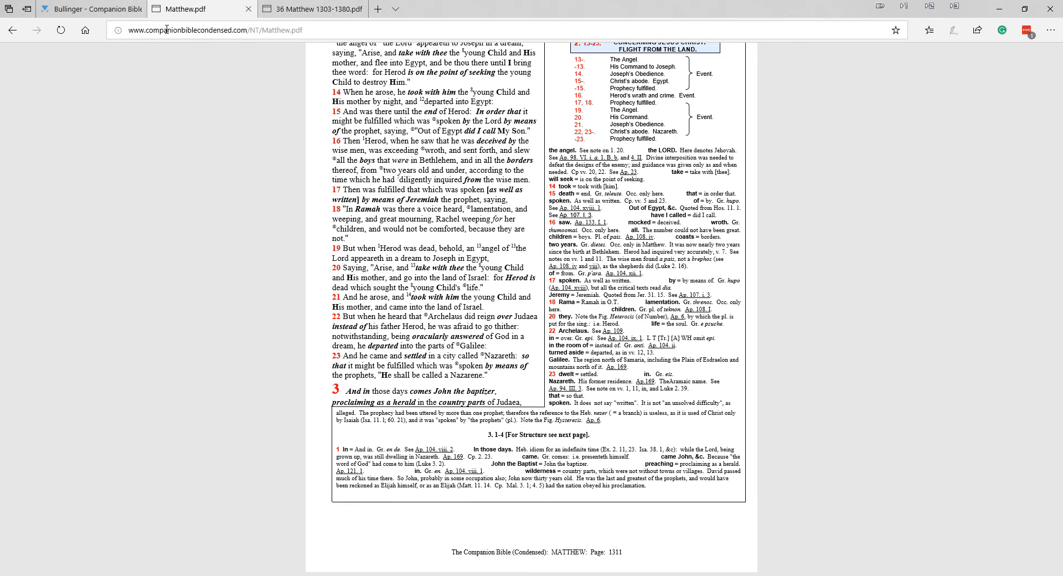
left_click(204, 30)
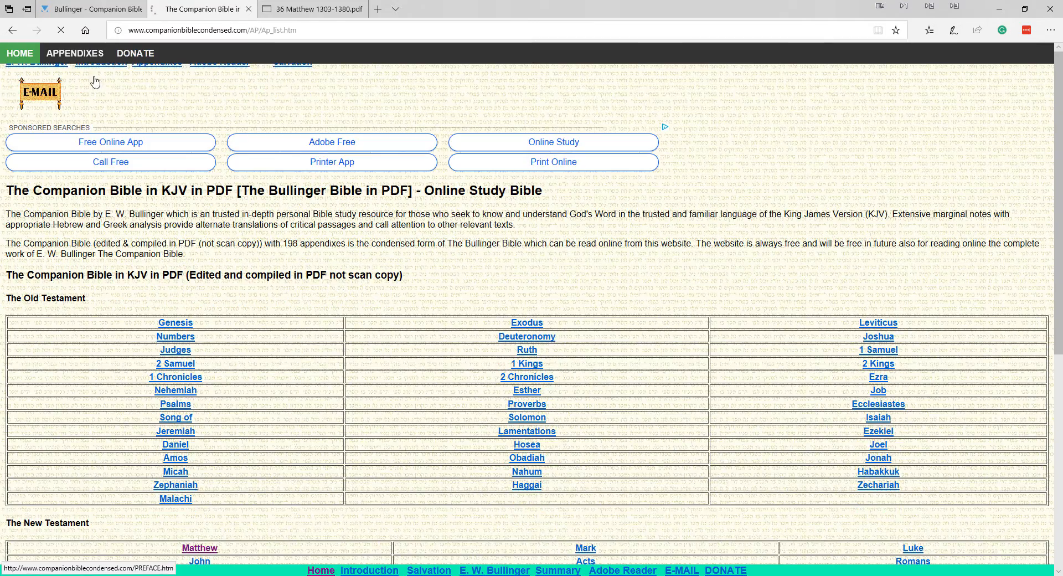
Show the Companion Bible Condensed appendix list and look down it.
left_click(74, 53)
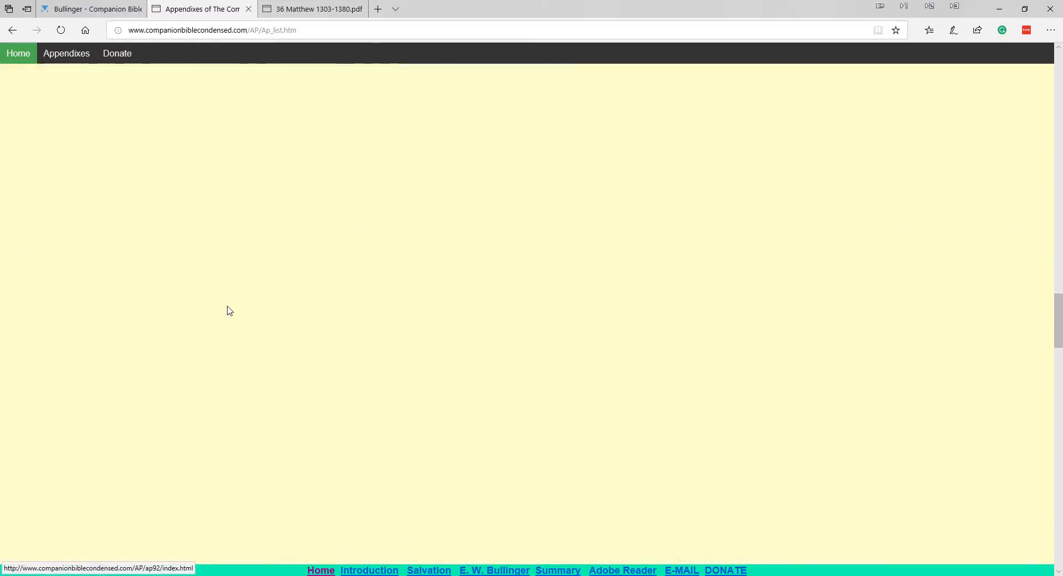
scroll("down", 3)
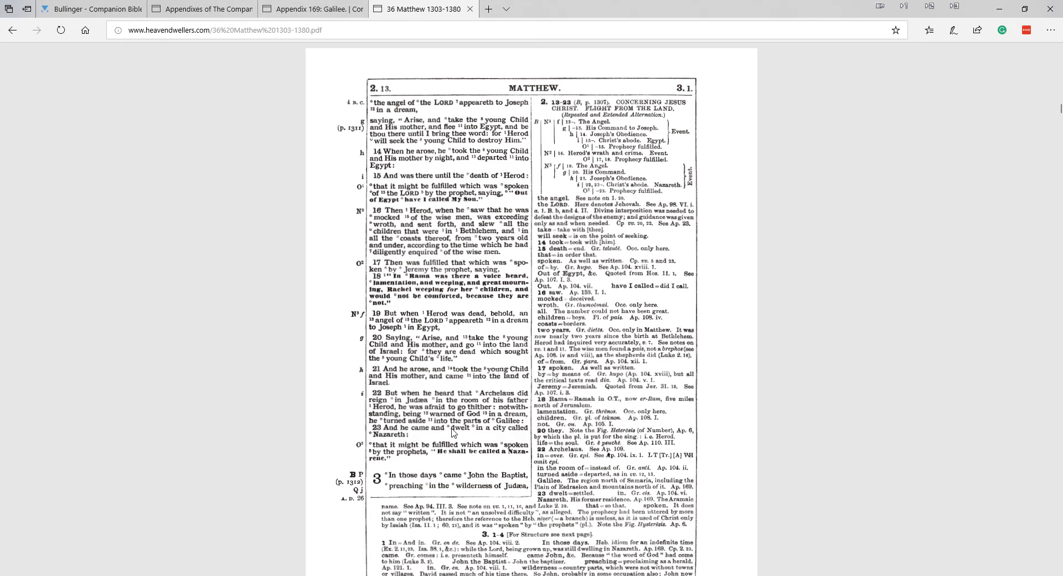
Scroll the scanned Matthew PDF back up to page 1310 covering Matthew 2:2–13.
scroll("up", 3)
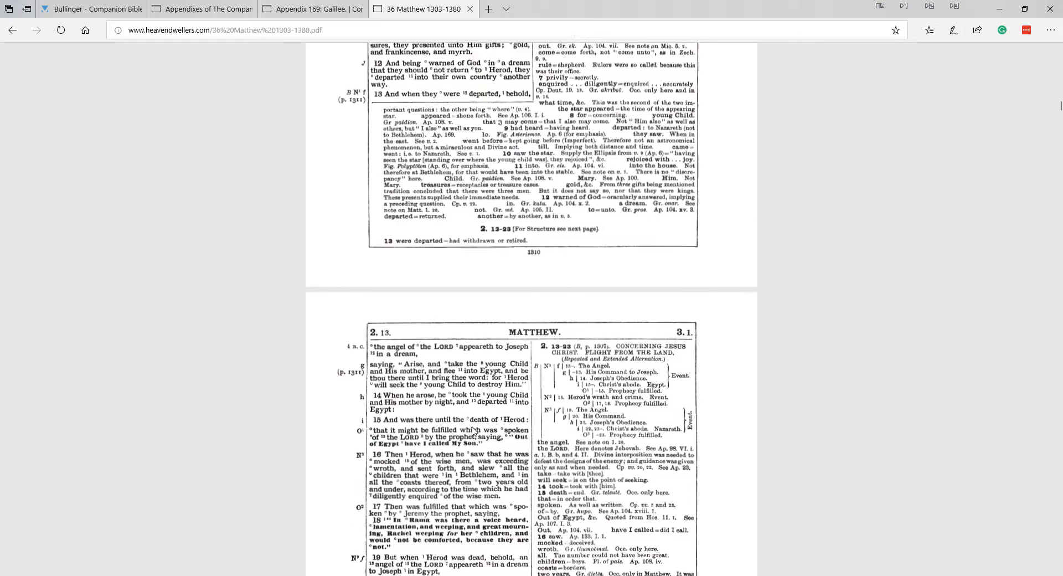
scroll("up", 3)
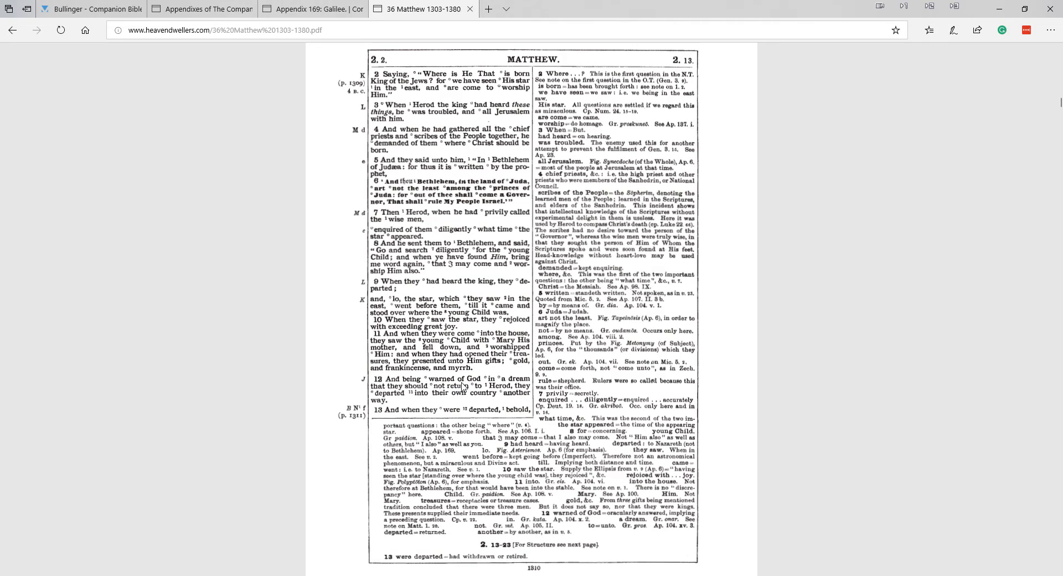
scroll("up", 3)
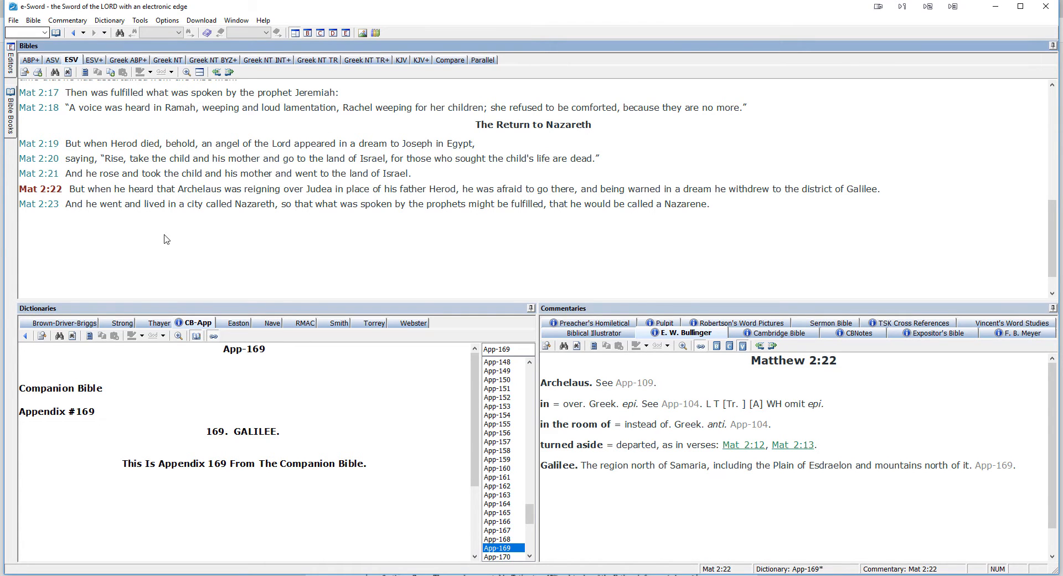
Show Matthew 2:22 in the KJV, then bring up the Bullinger Companion Bible download page.
scroll("up", 3)
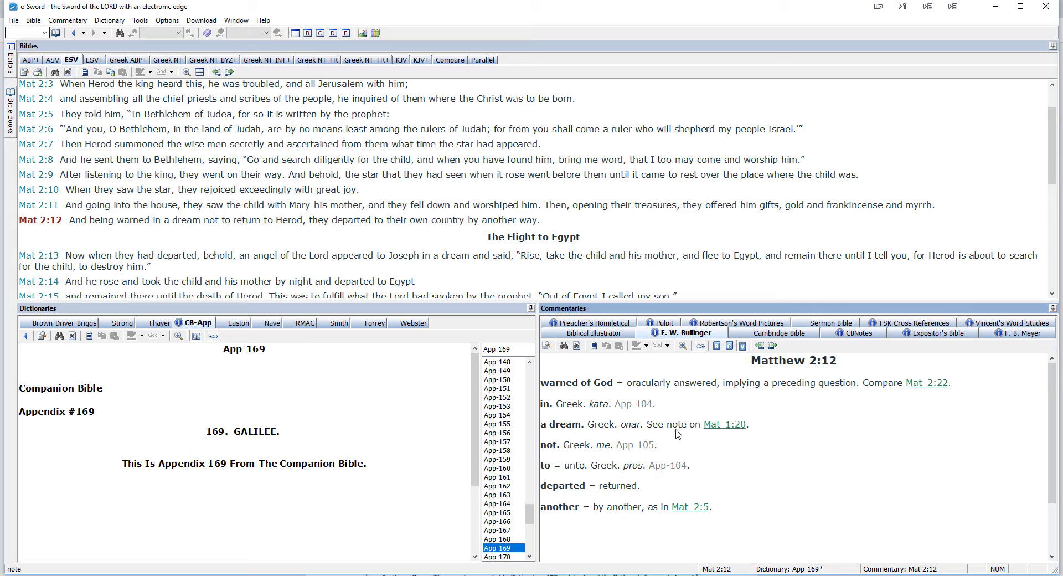
mouse_move(608, 437)
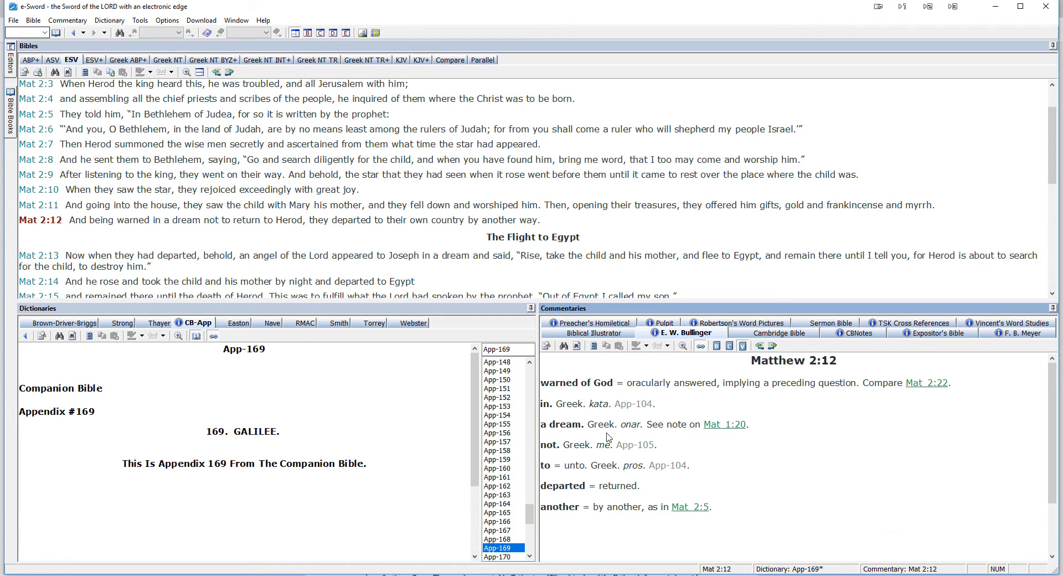
scroll("down", 3)
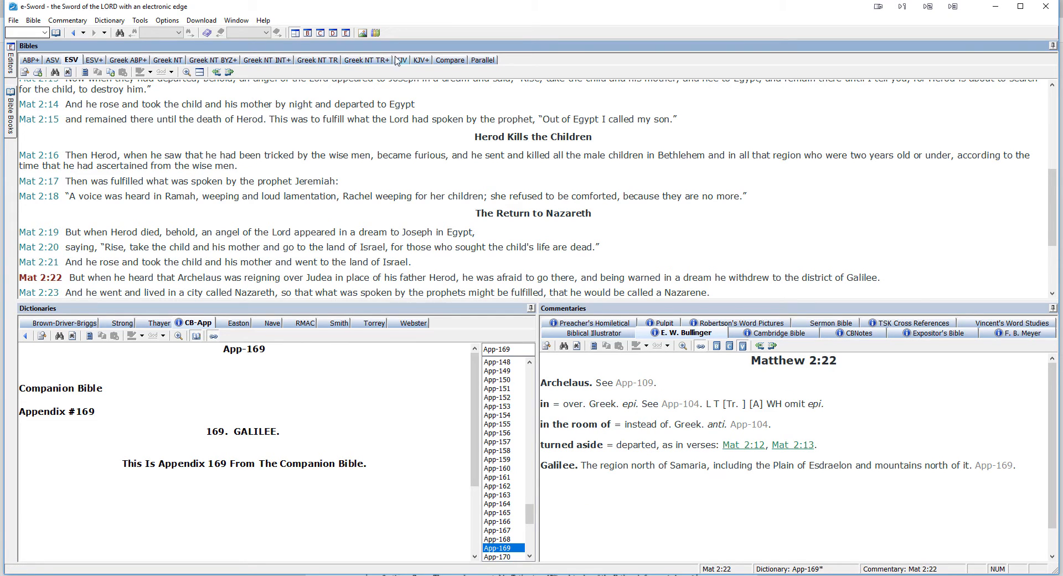
left_click(401, 60)
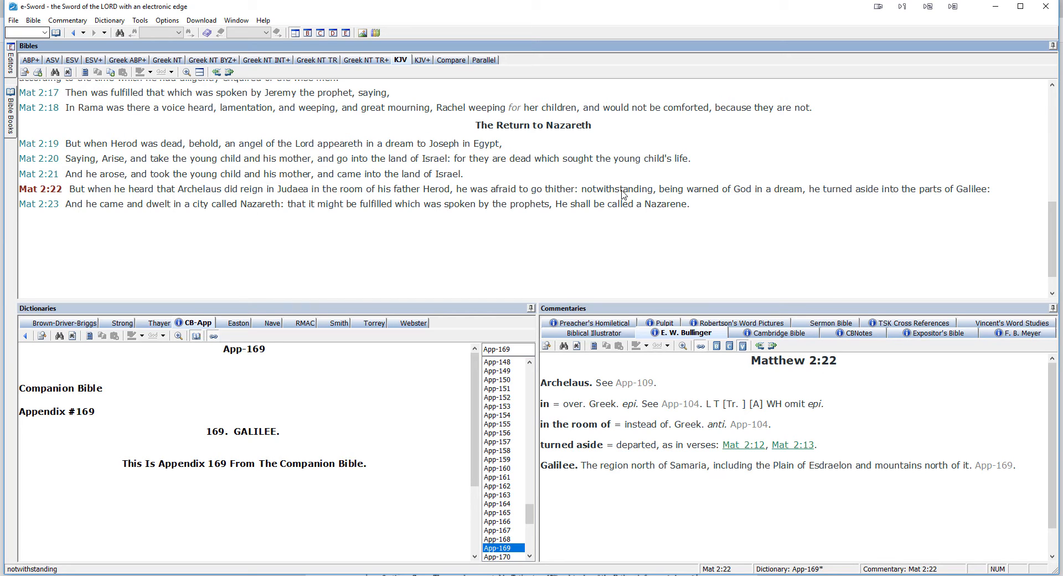
left_click(78, 60)
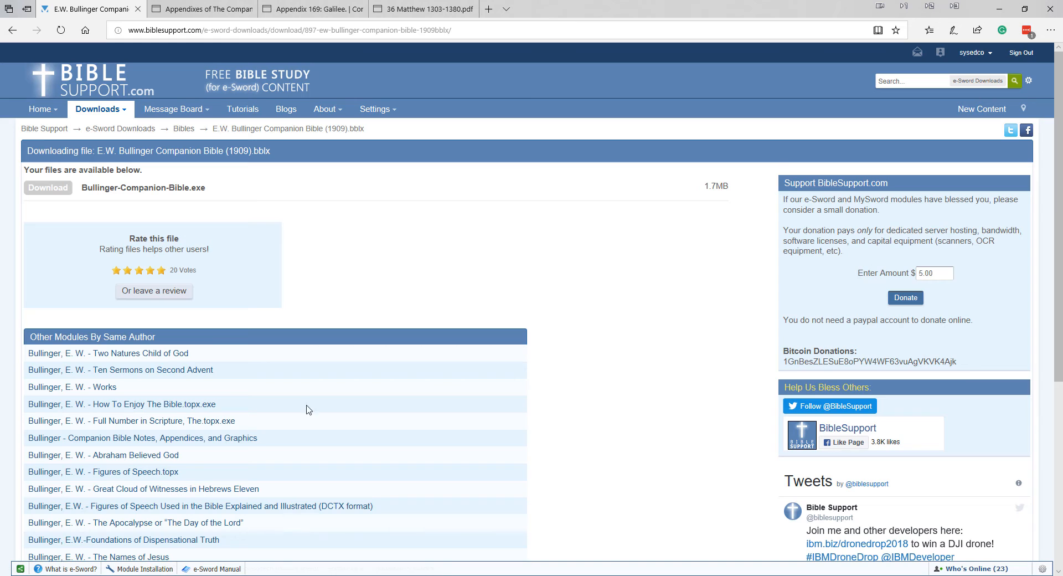
mouse_move(192, 154)
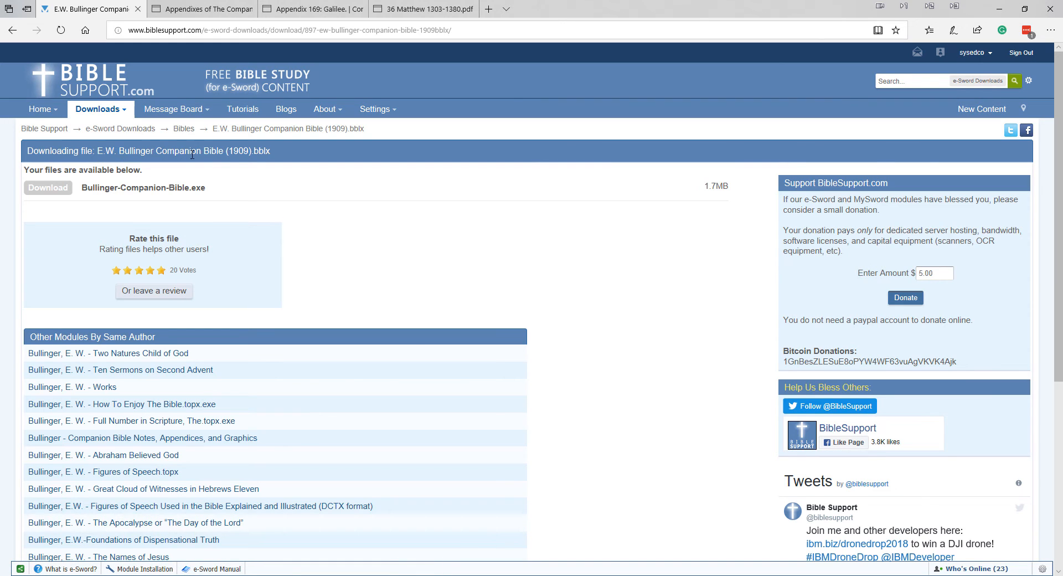
mouse_move(246, 164)
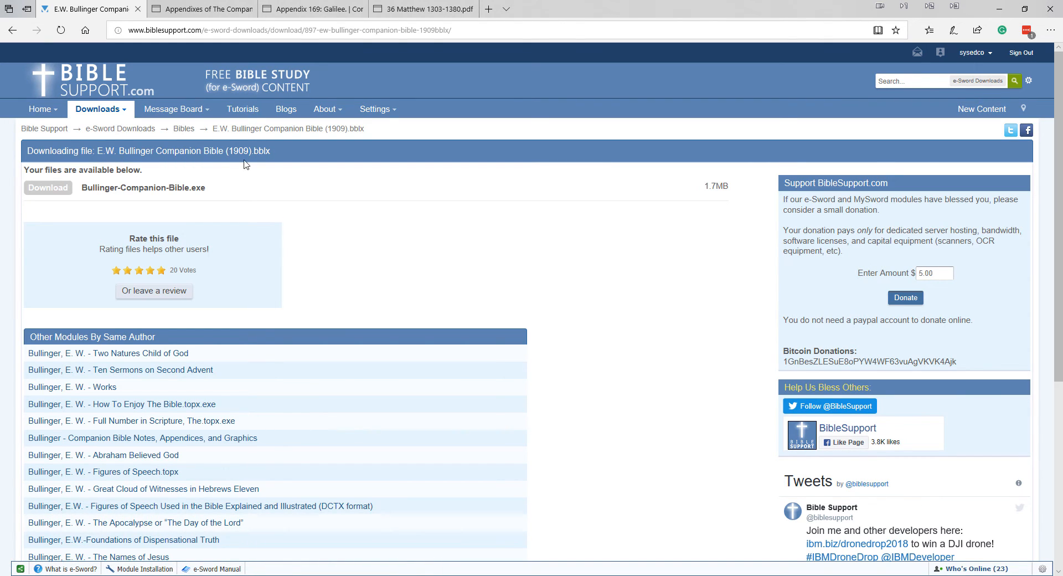
mouse_move(212, 263)
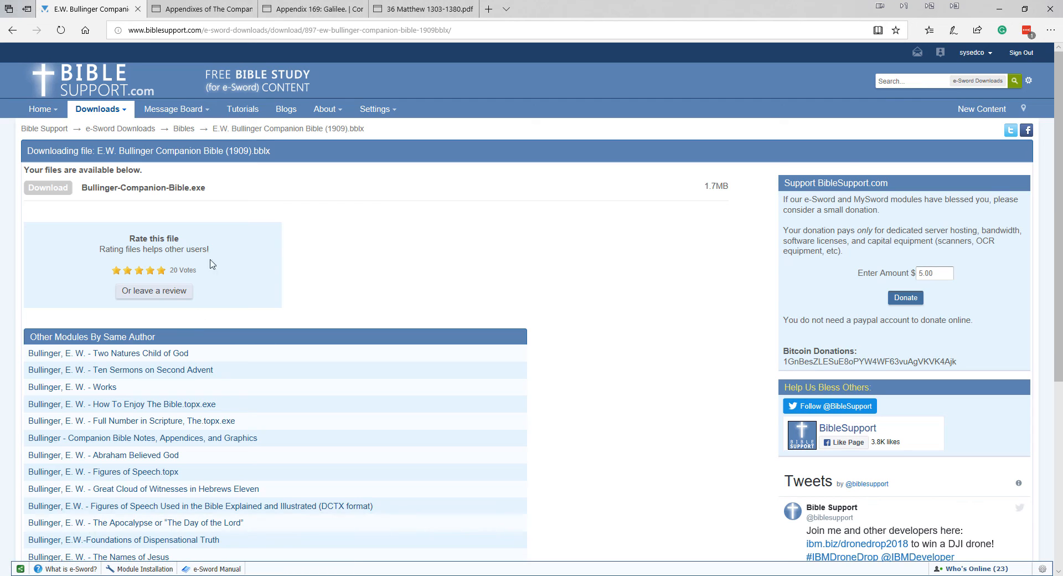
Go back from the BibleSupport download page and return to e-Sword.
left_click(11, 30)
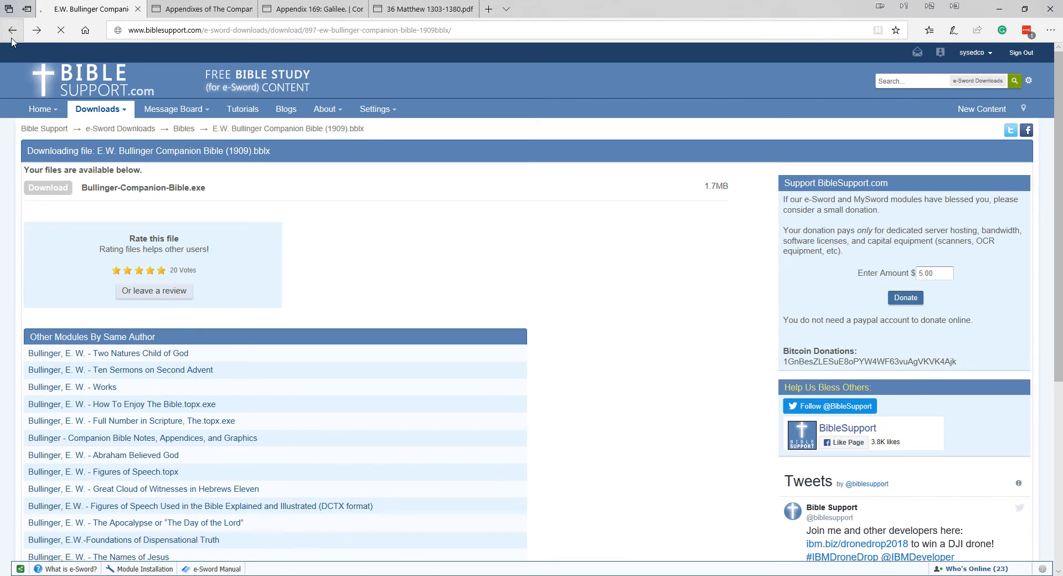
left_click(11, 30)
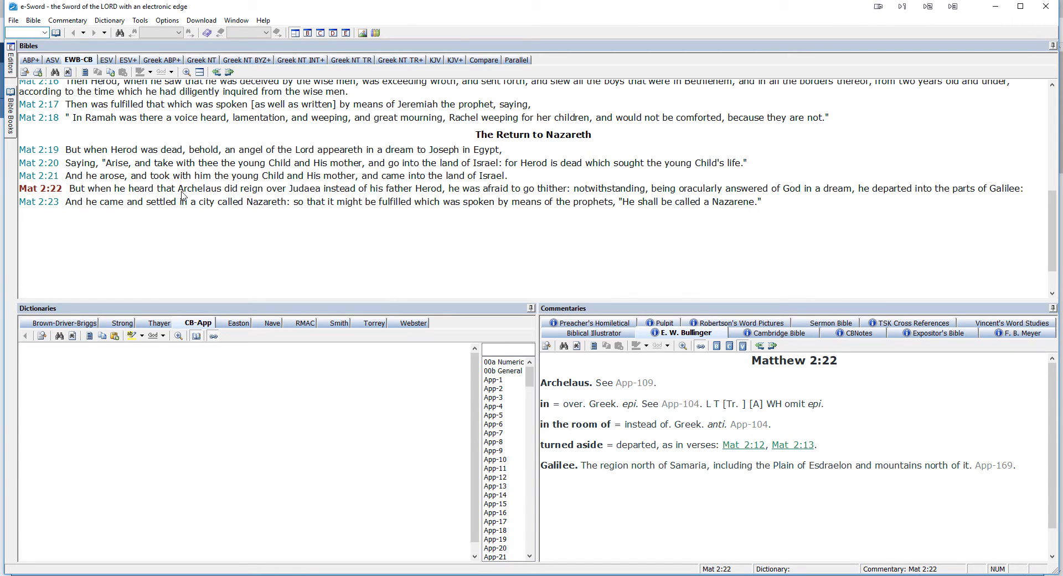
mouse_move(303, 200)
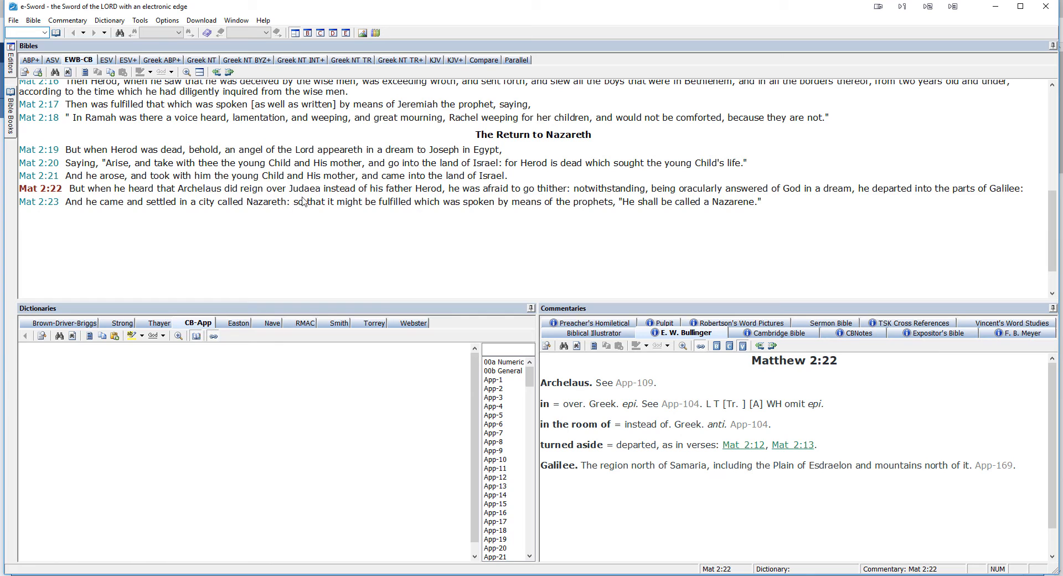
mouse_move(419, 197)
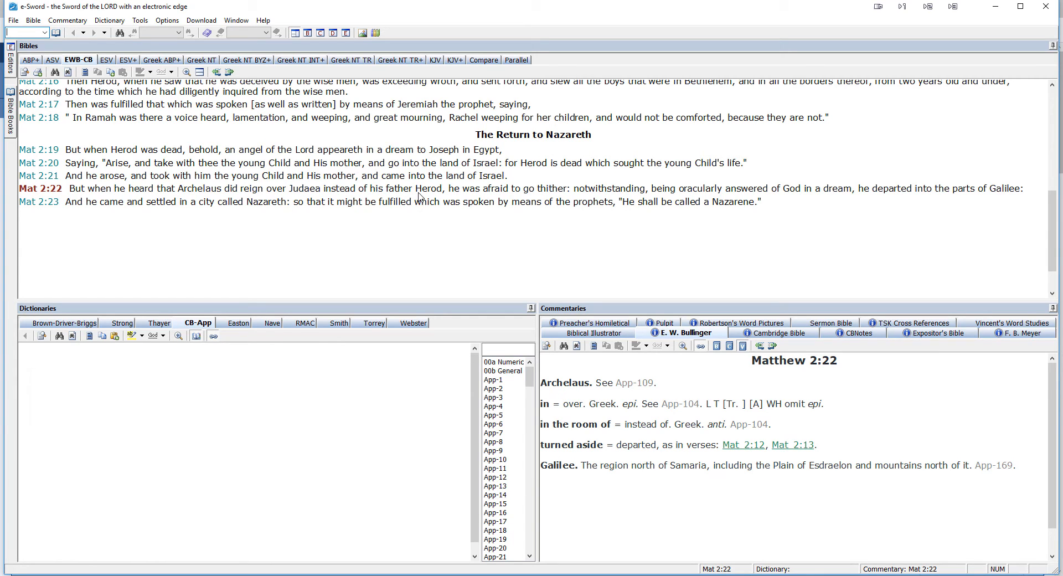
left_click(433, 60)
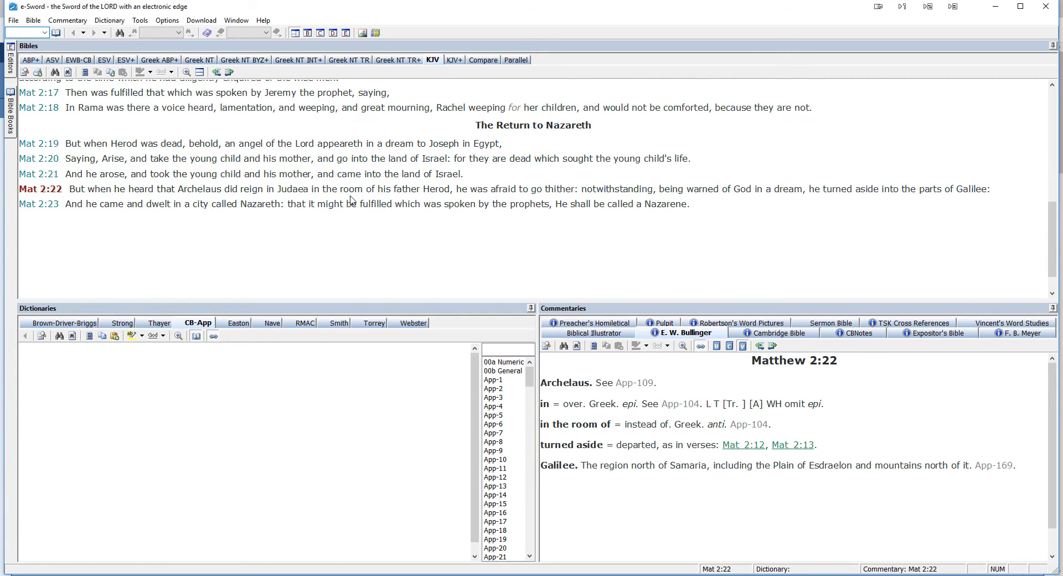
left_click(77, 60)
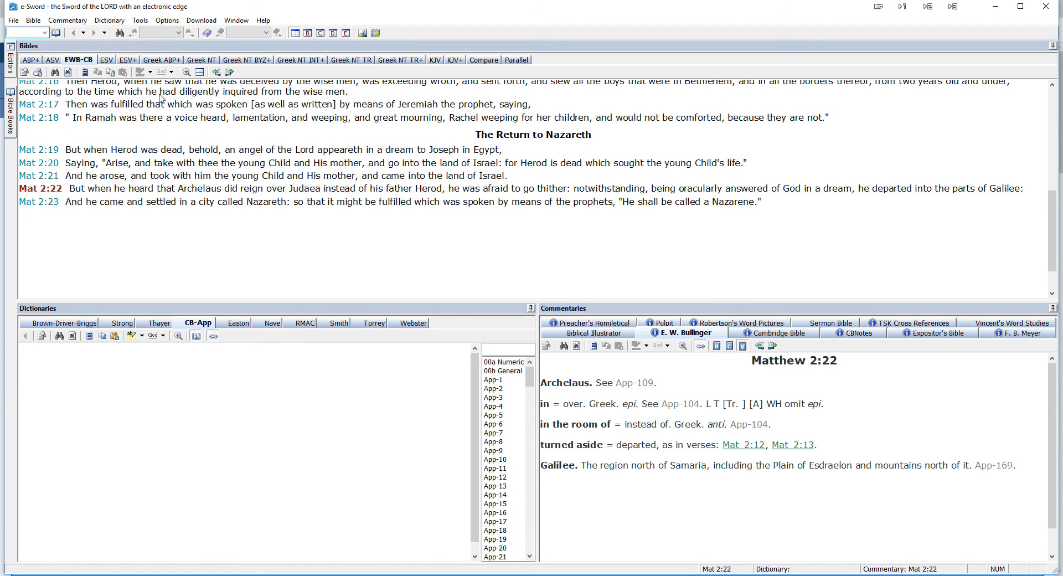
mouse_move(641, 197)
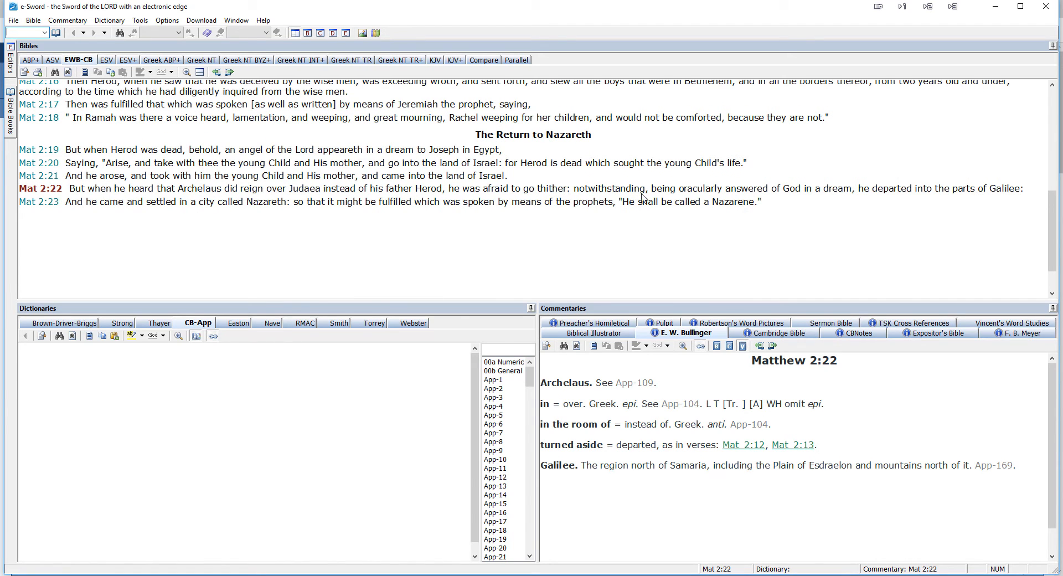
mouse_move(789, 203)
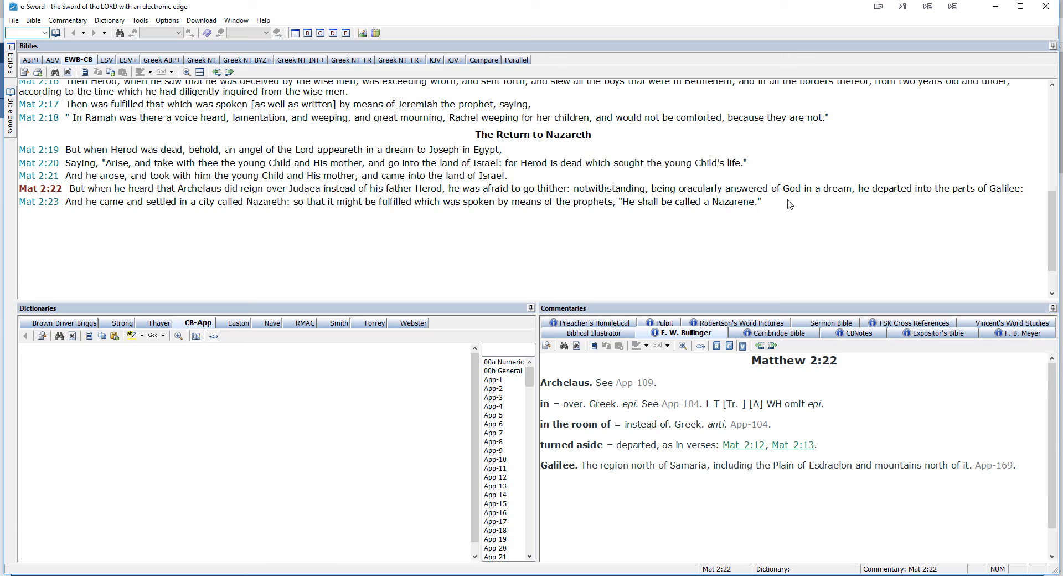
mouse_move(997, 201)
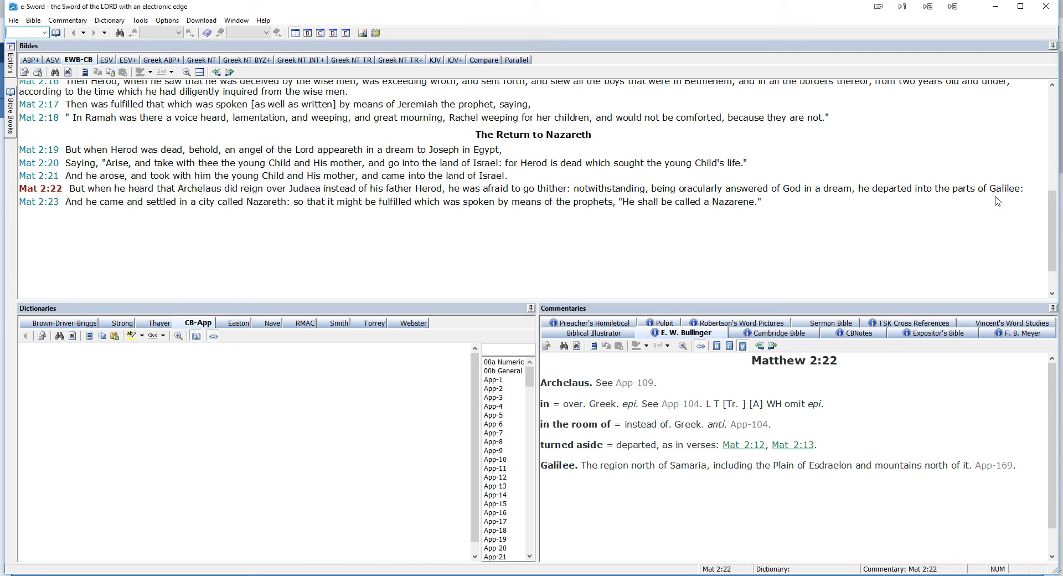
mouse_move(332, 201)
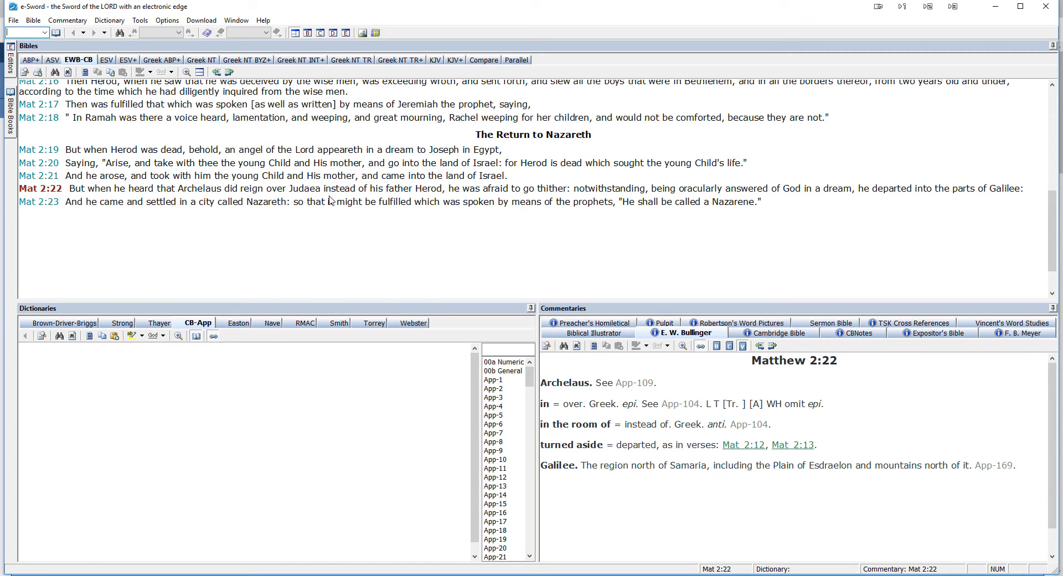
mouse_move(356, 202)
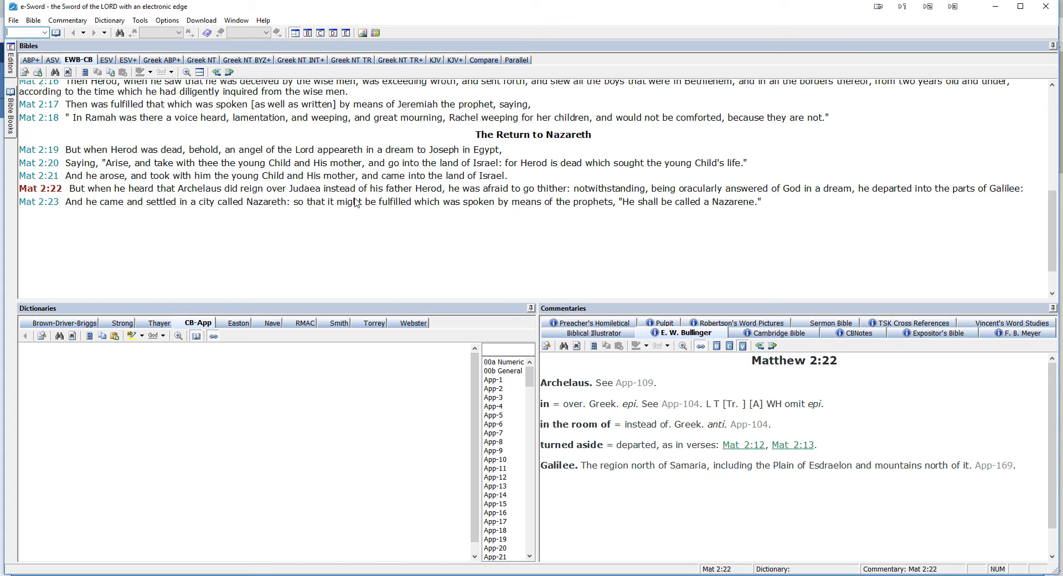
mouse_move(448, 303)
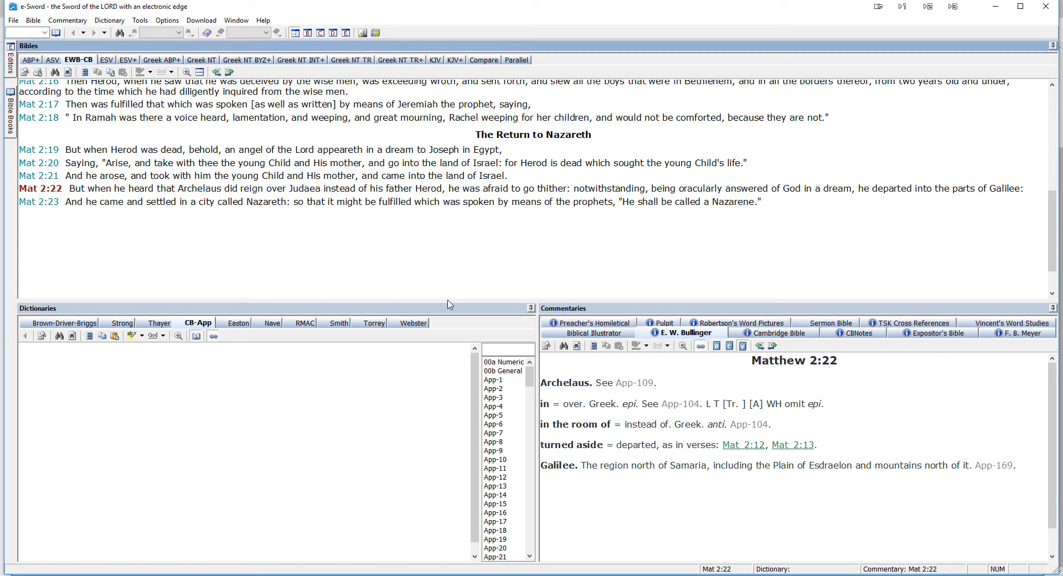